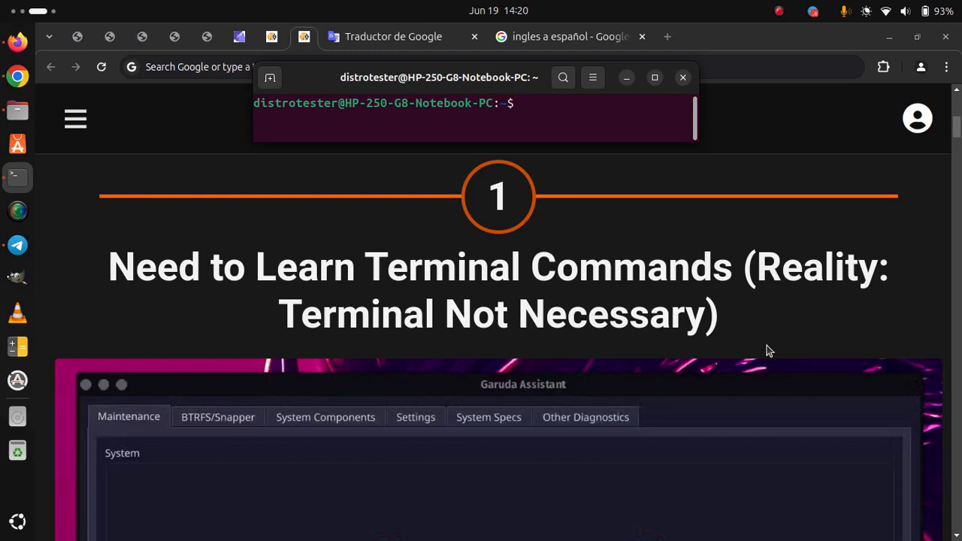
# Scroll through myth 1 on terminal commands to the 'Outdated User Interface' heading
pyautogui.scroll(-3)
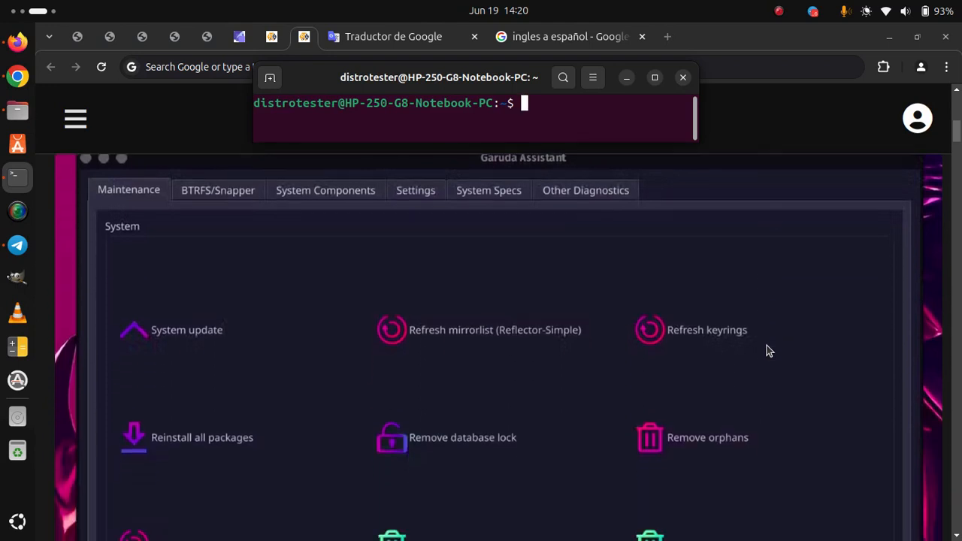
pyautogui.scroll(-3)
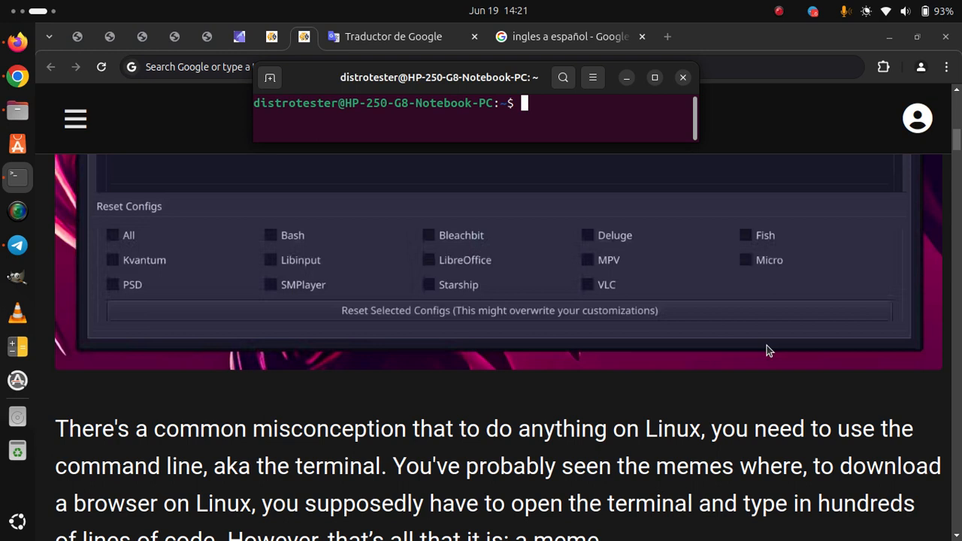
pyautogui.moveTo(759, 353)
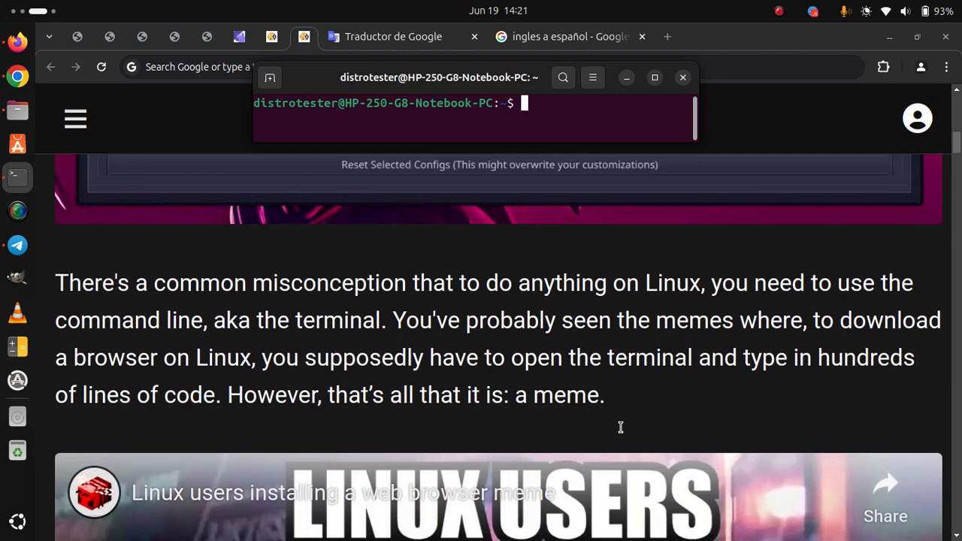
pyautogui.scroll(-3)
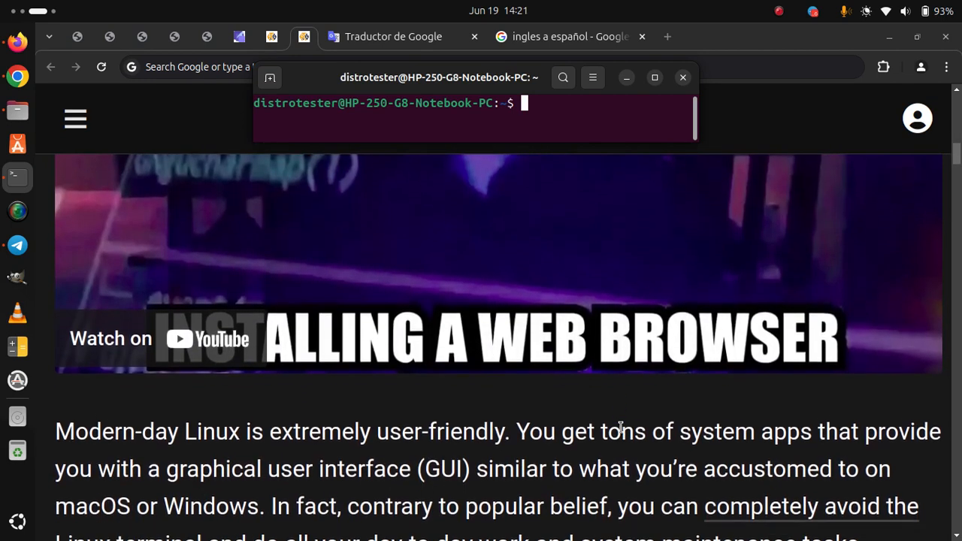
pyautogui.scroll(-3)
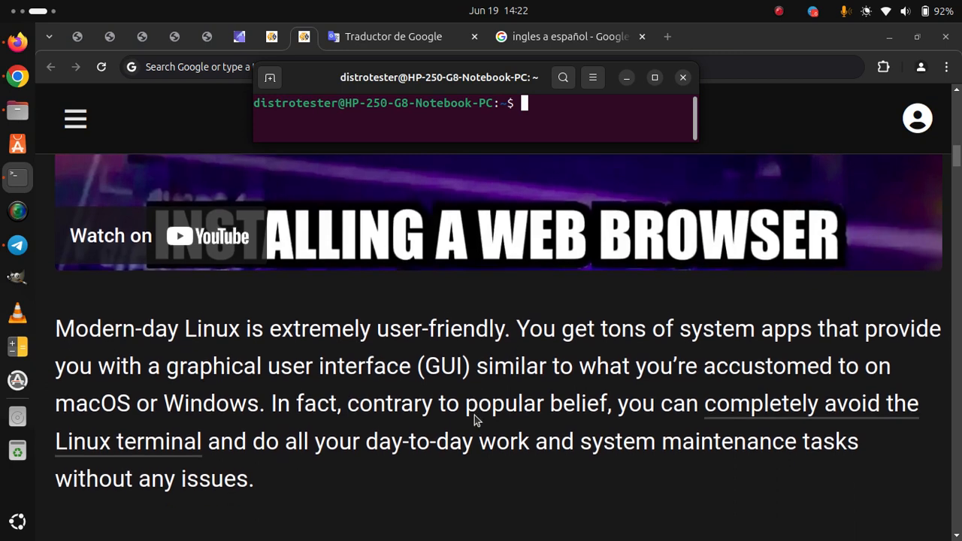
pyautogui.scroll(-3)
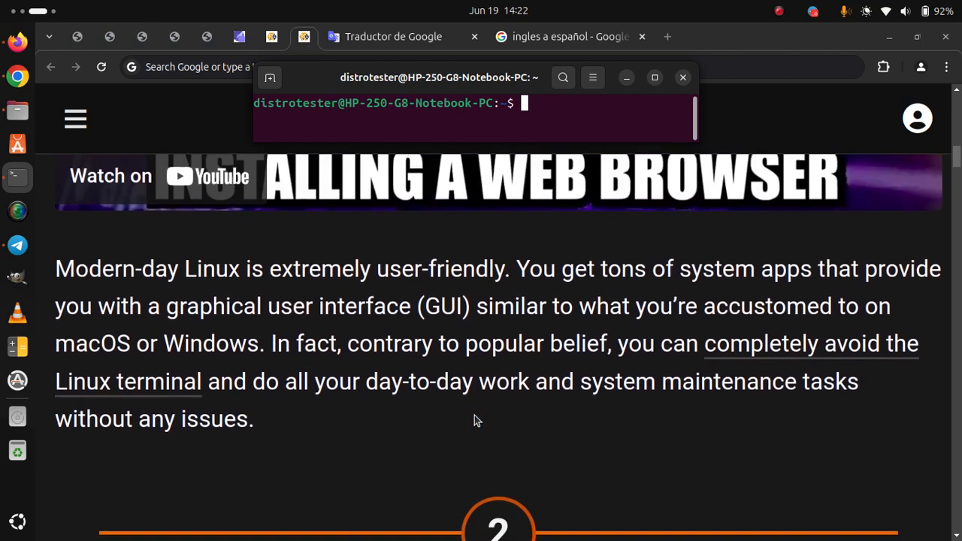
pyautogui.scroll(-3)
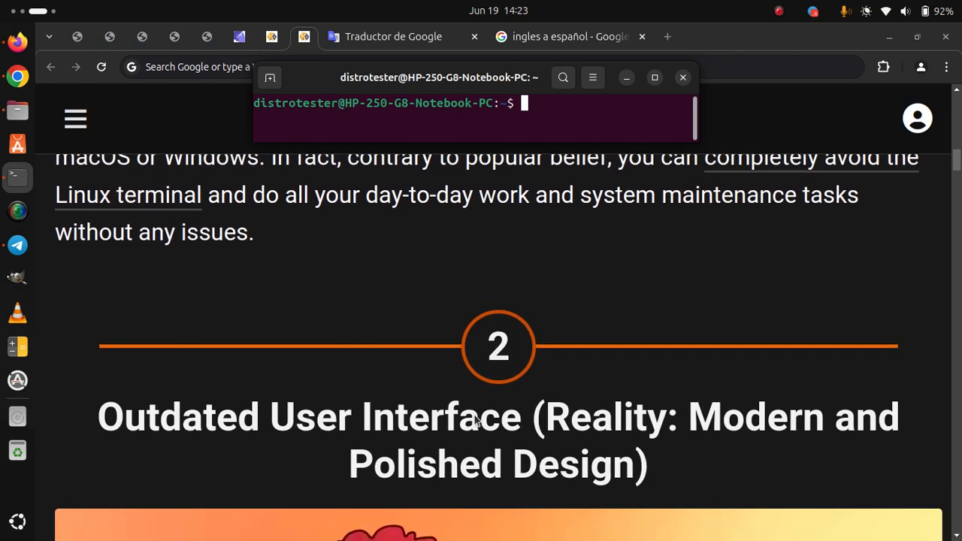
# Read through myth 2 on Linux aesthetics, clicking the page once, until 'Difficult to Install' appears
pyautogui.scroll(-3)
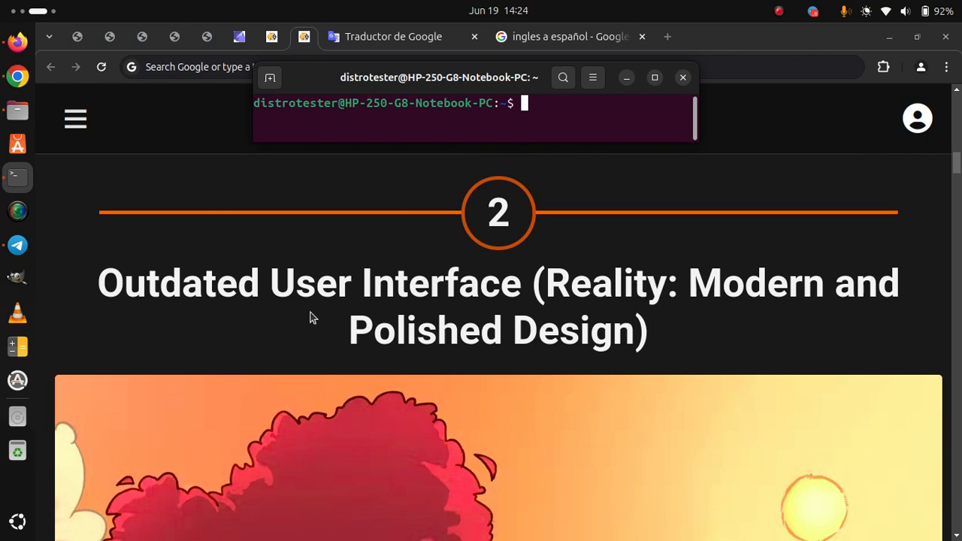
pyautogui.moveTo(173, 358)
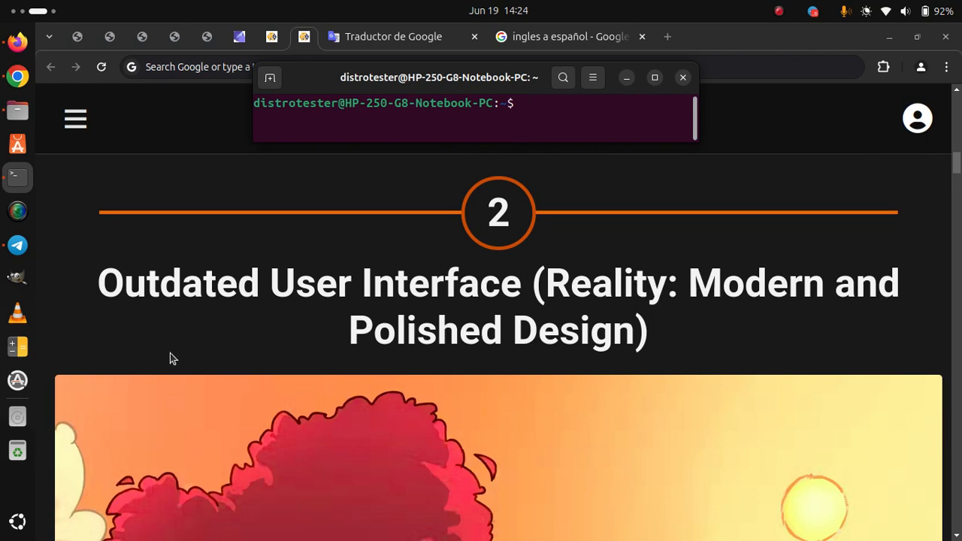
pyautogui.scroll(-3)
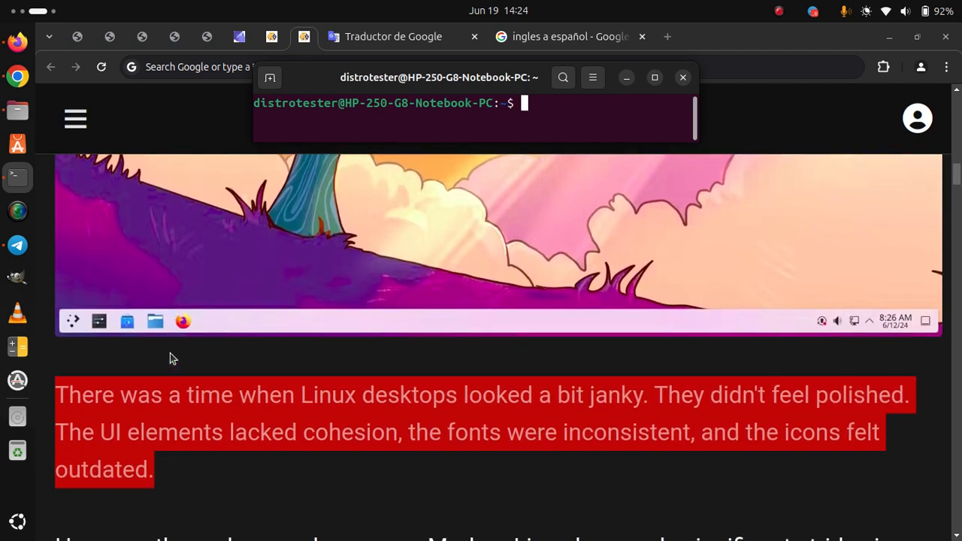
pyautogui.click(682, 77)
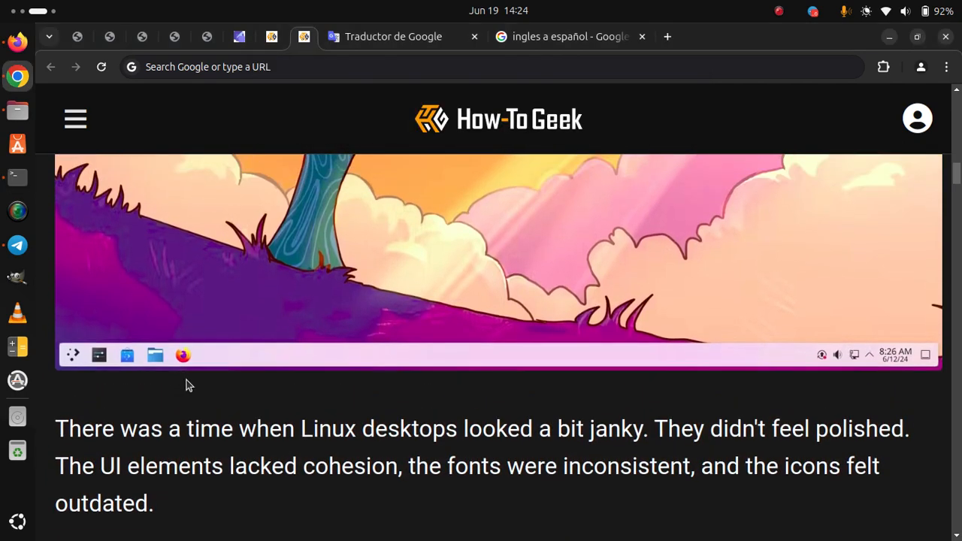
pyautogui.click(18, 176)
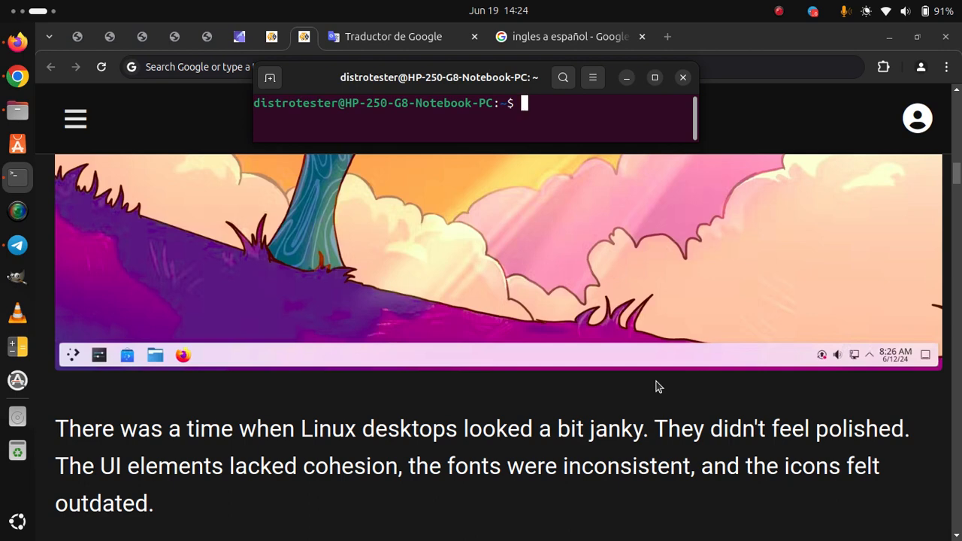
pyautogui.scroll(-3)
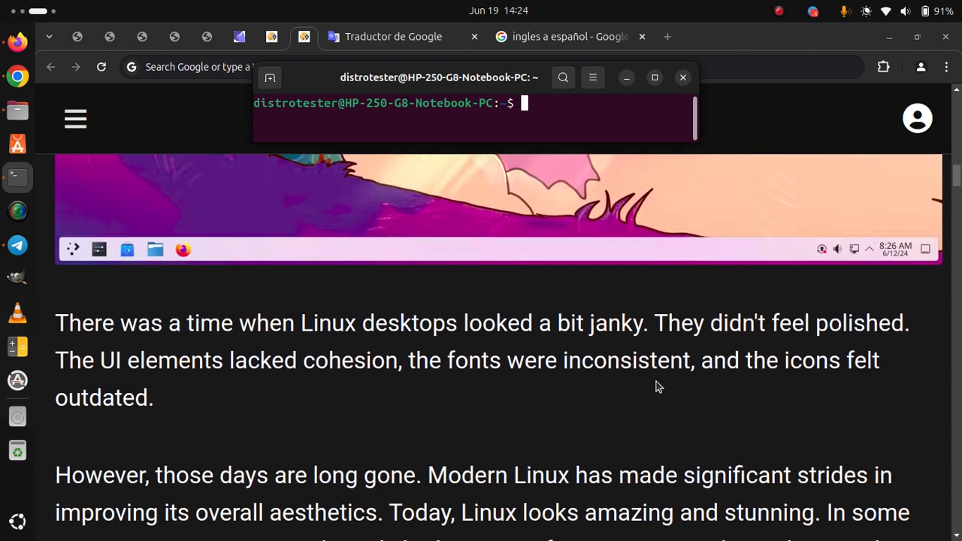
pyautogui.scroll(-3)
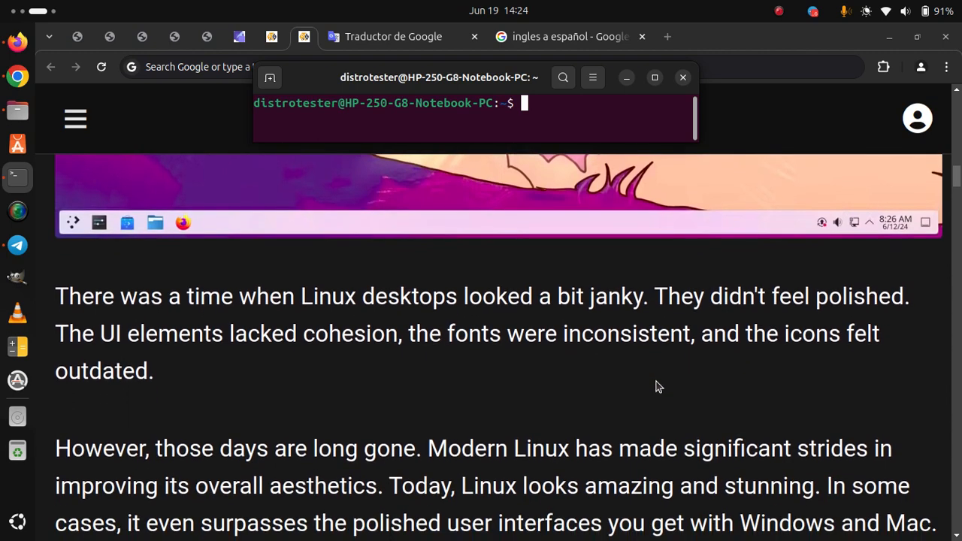
pyautogui.scroll(-3)
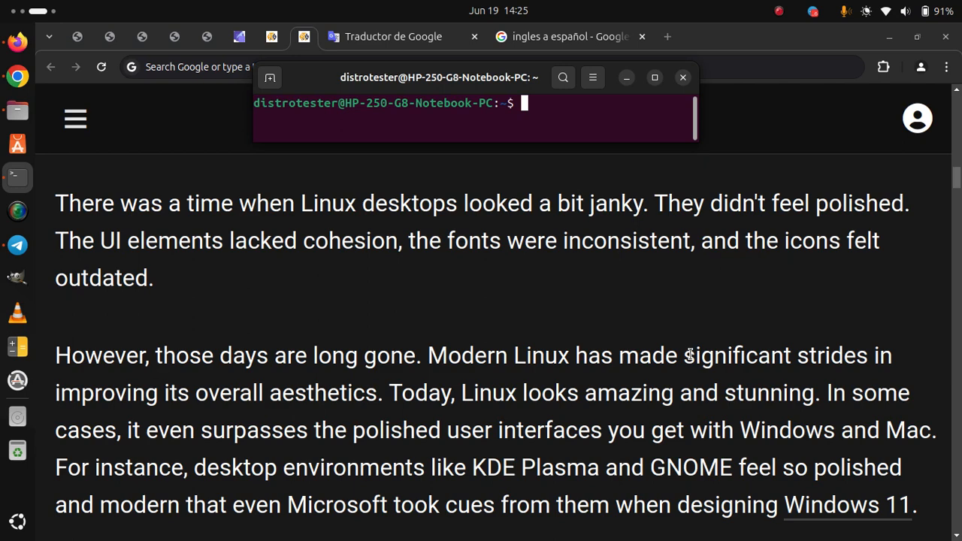
pyautogui.scroll(-3)
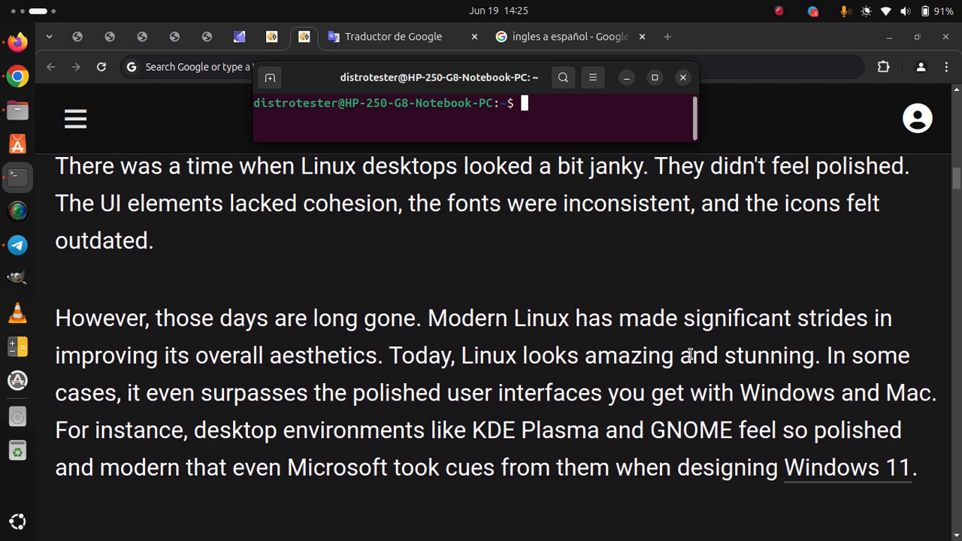
pyautogui.scroll(-3)
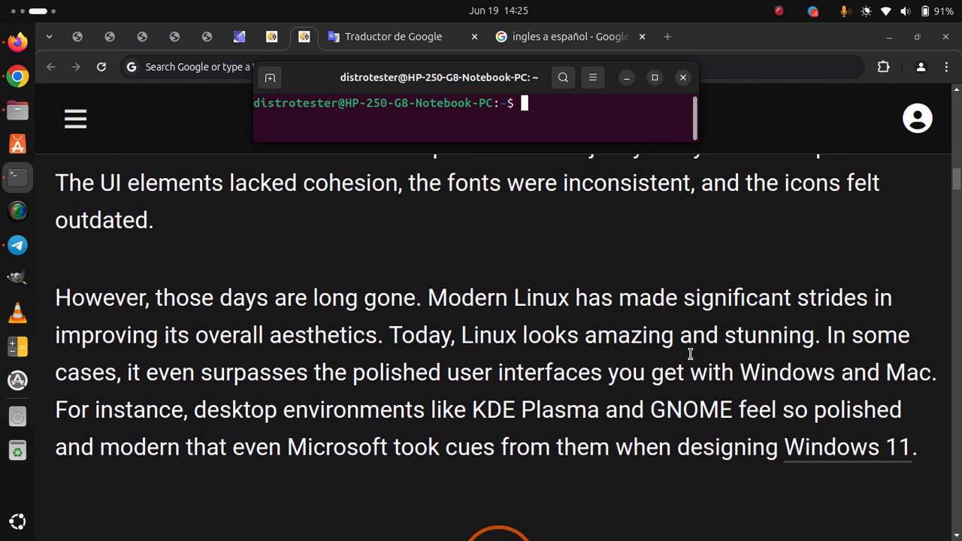
pyautogui.scroll(-3)
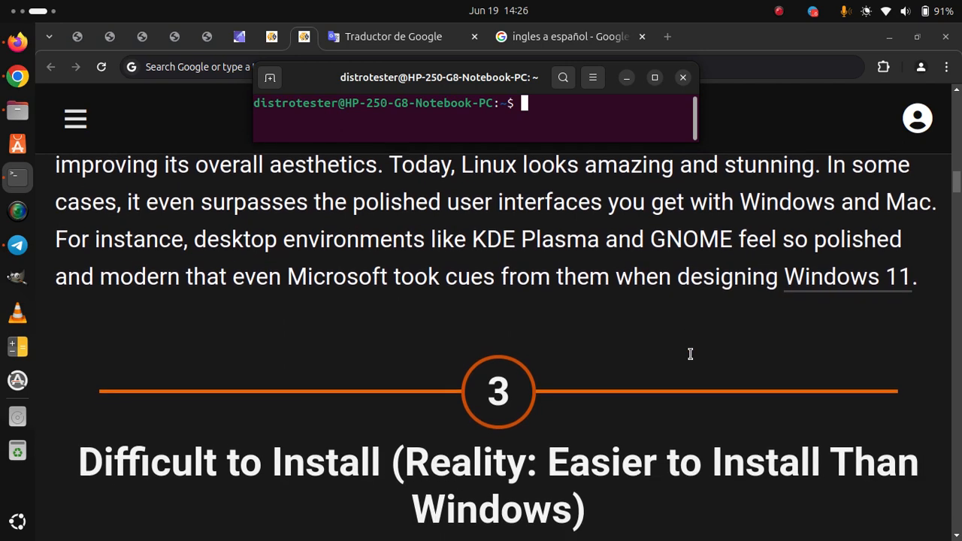
# Scroll past myth 3's numbered installation steps to the 'No Useful Software' heading
pyautogui.scroll(-3)
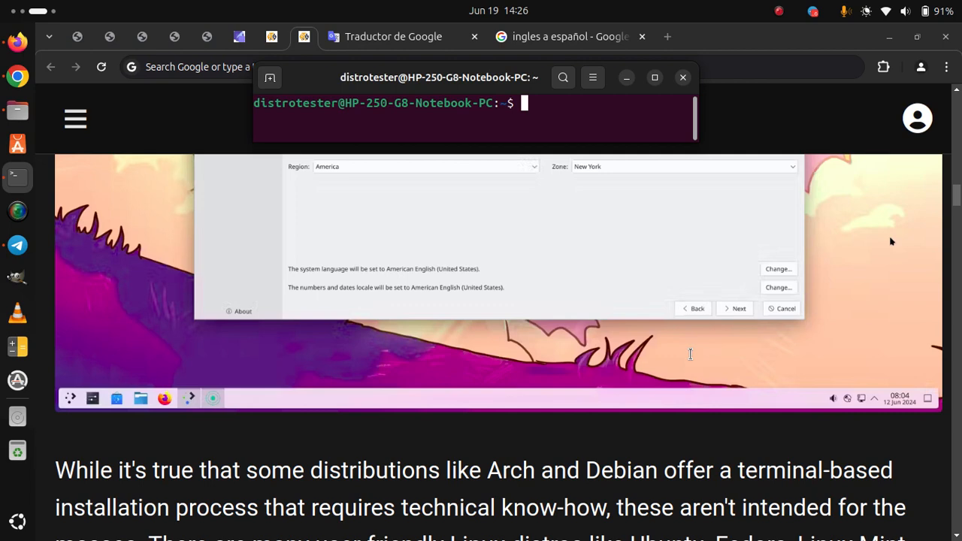
pyautogui.scroll(-3)
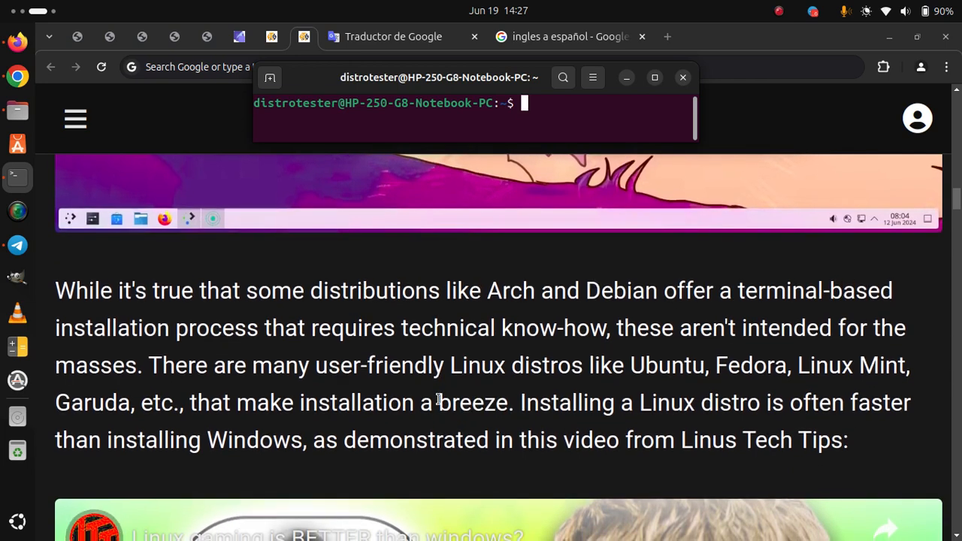
pyautogui.scroll(-3)
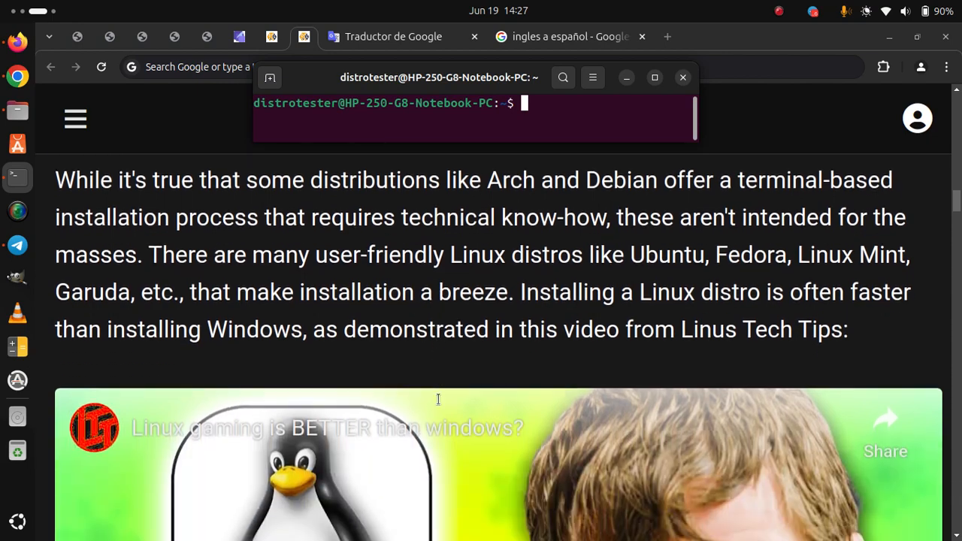
pyautogui.scroll(-3)
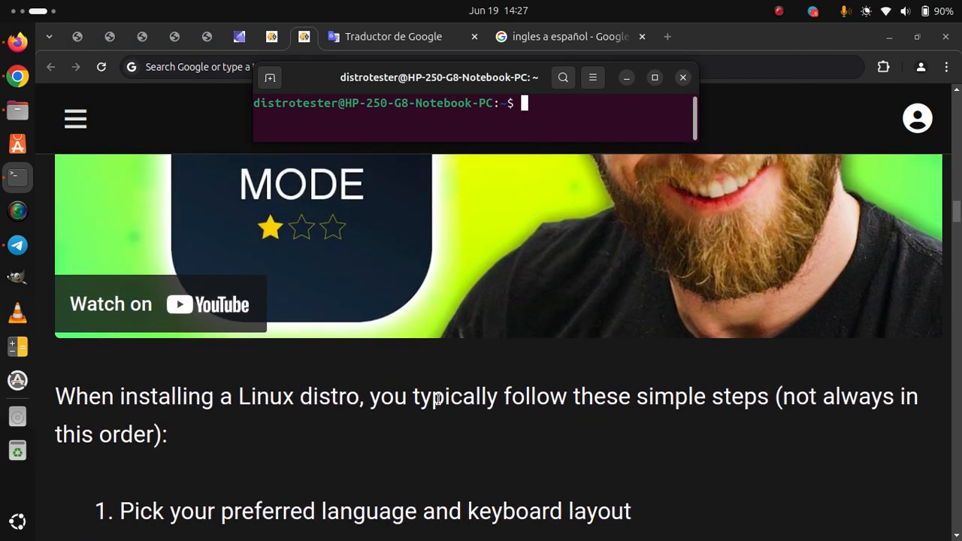
pyautogui.scroll(-3)
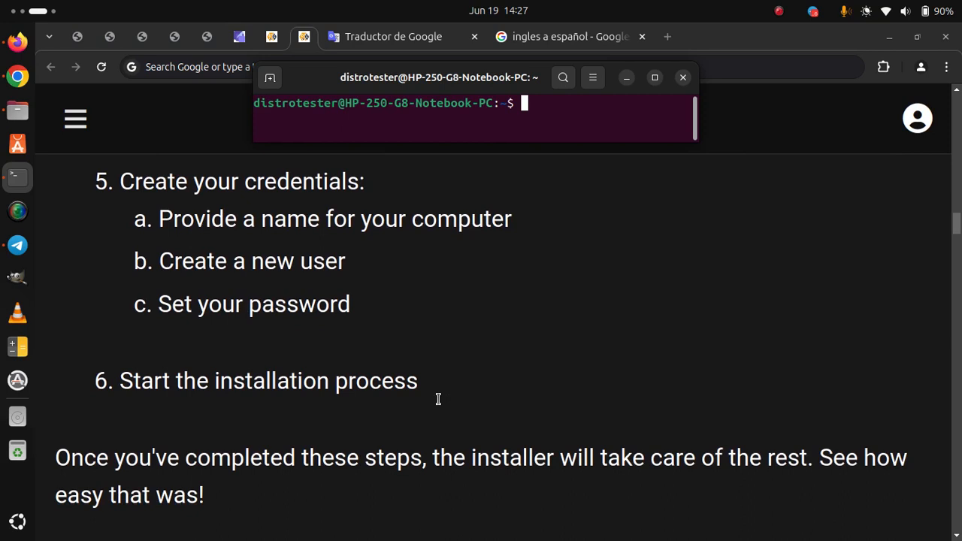
pyautogui.scroll(-3)
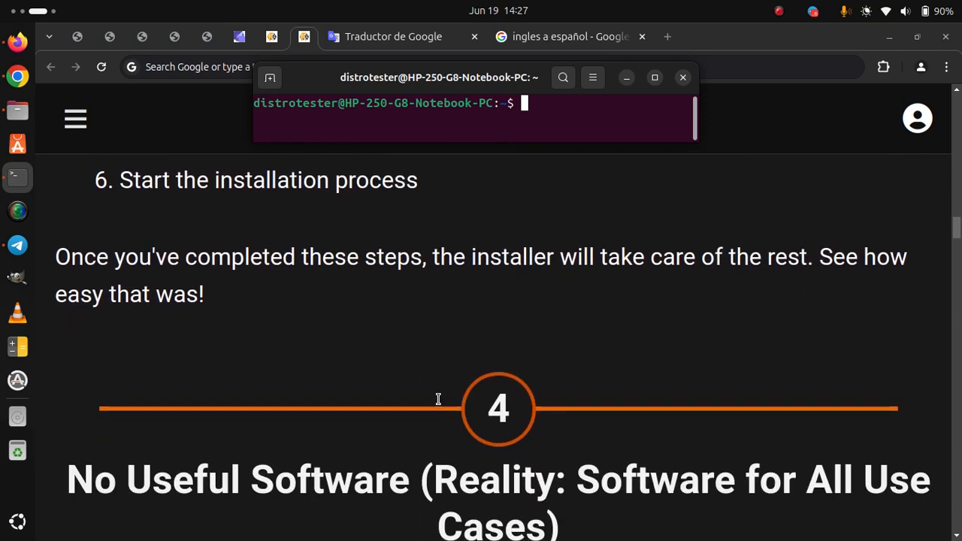
# Scroll through myth 4 until the paragraph recommending LibreOffice for office work is visible
pyautogui.scroll(-3)
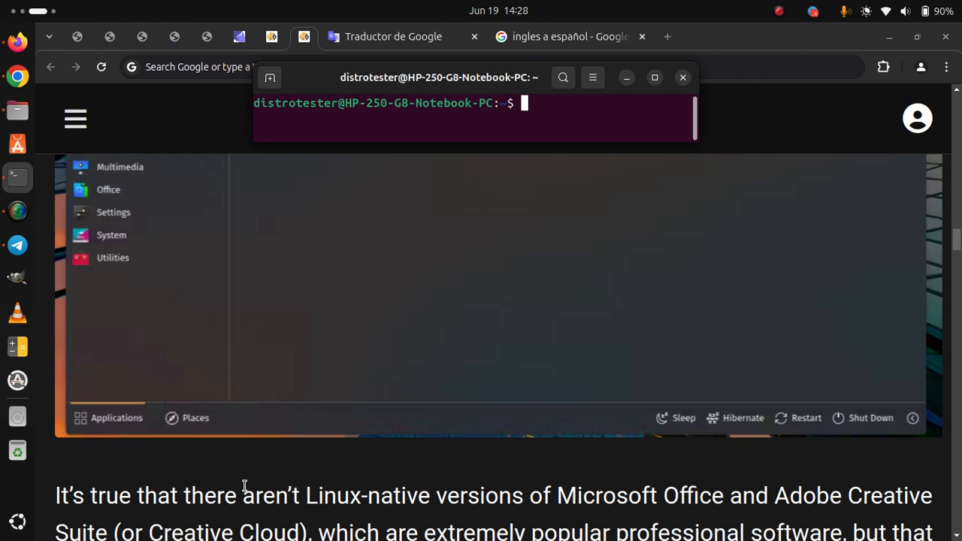
pyautogui.click(682, 77)
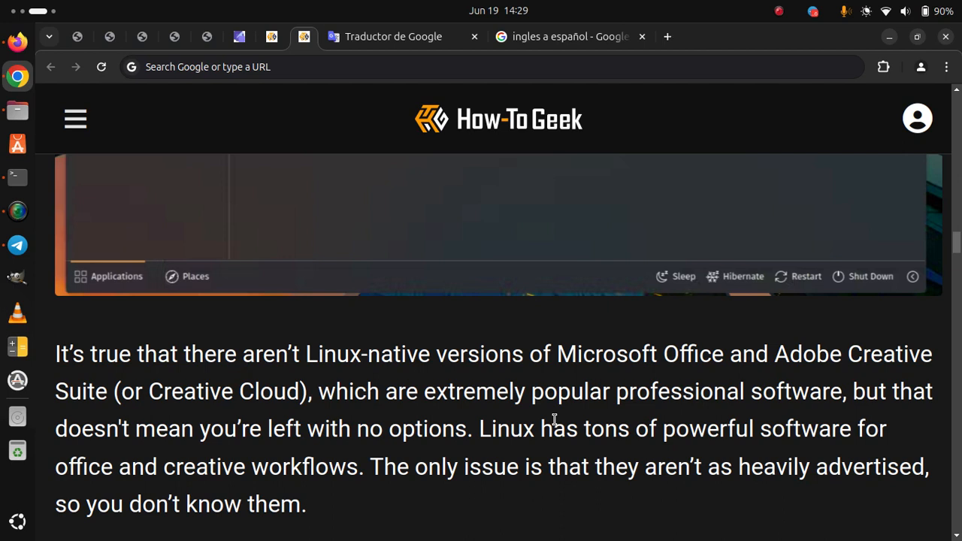
pyautogui.scroll(-3)
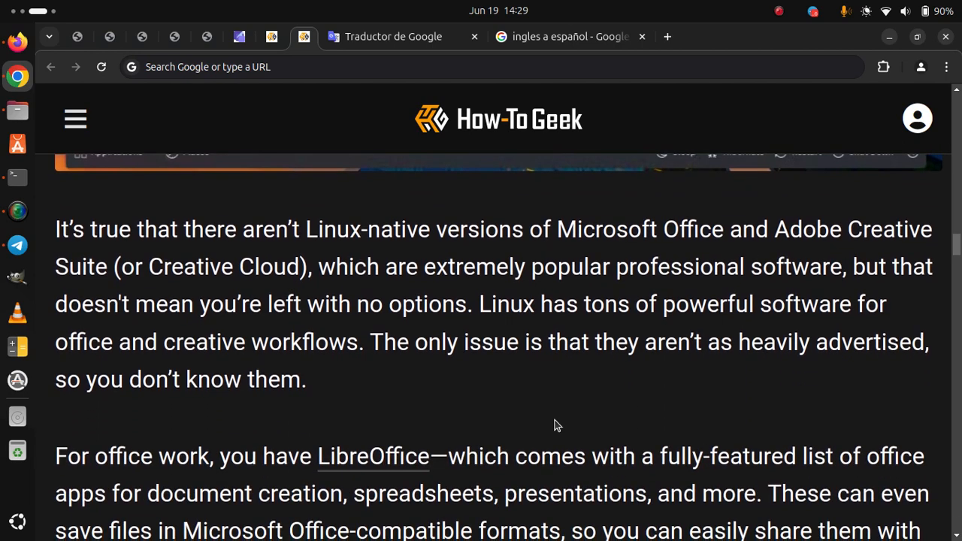
pyautogui.scroll(-3)
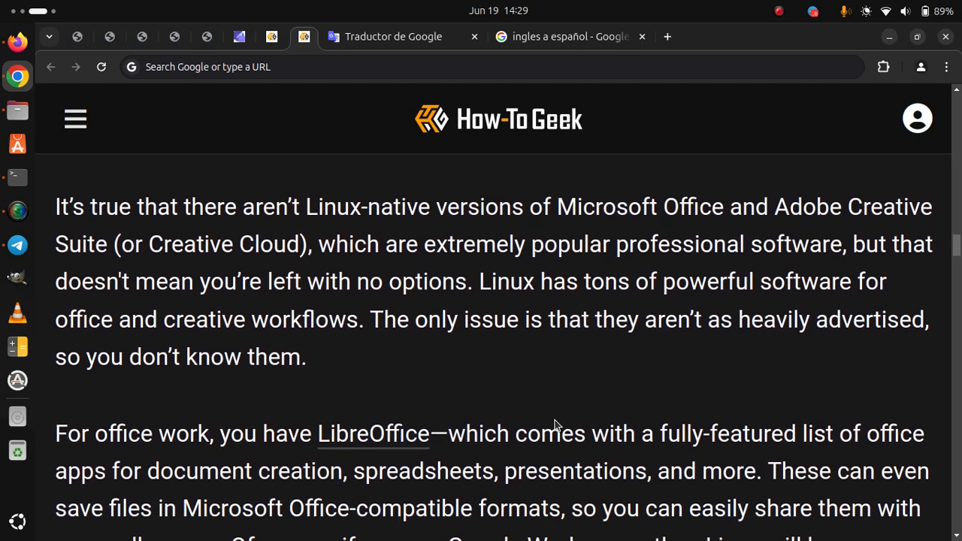
pyautogui.scroll(-3)
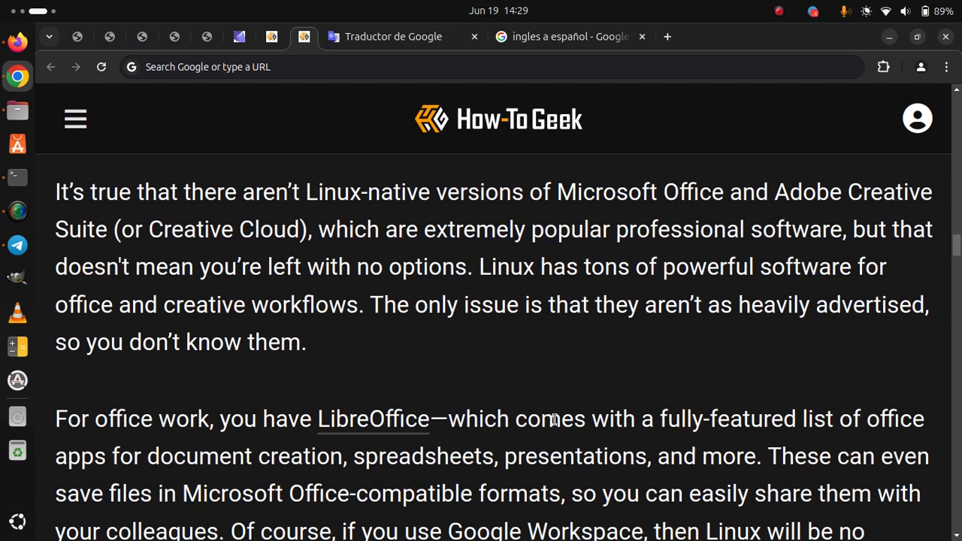
pyautogui.scroll(-3)
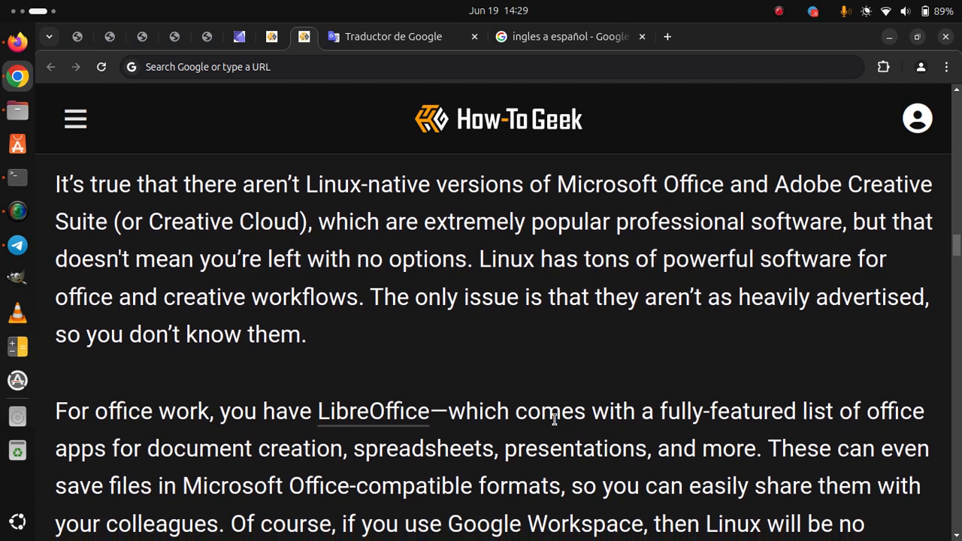
pyautogui.scroll(-3)
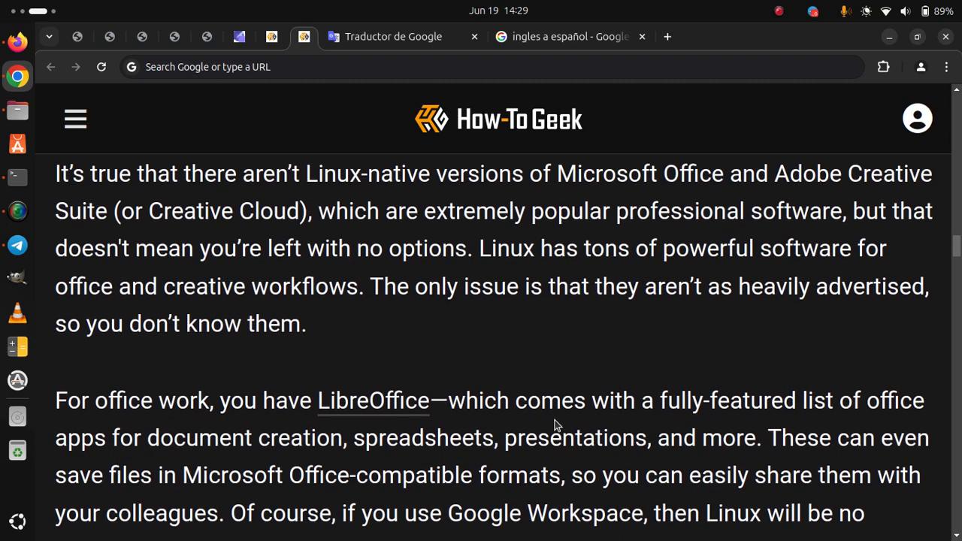
pyautogui.scroll(-3)
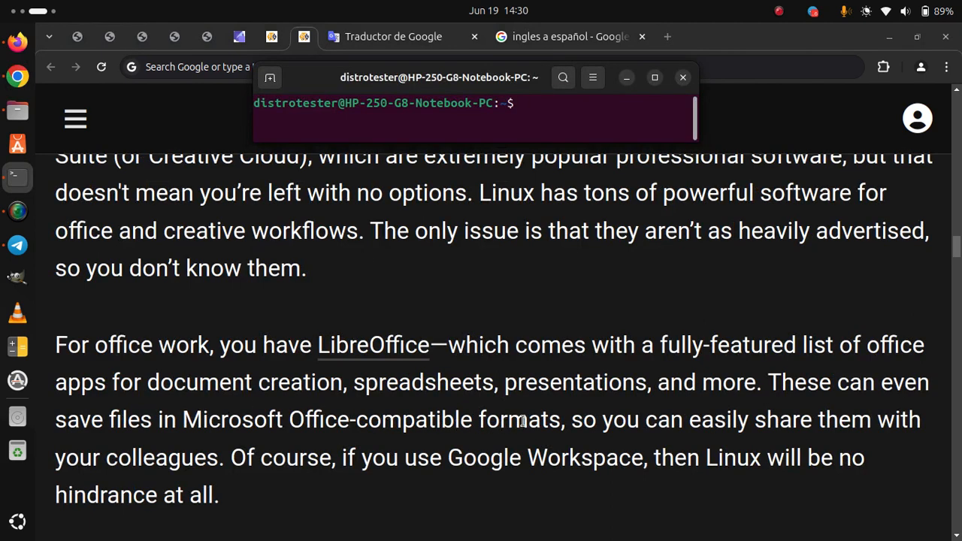
pyautogui.moveTo(515, 444)
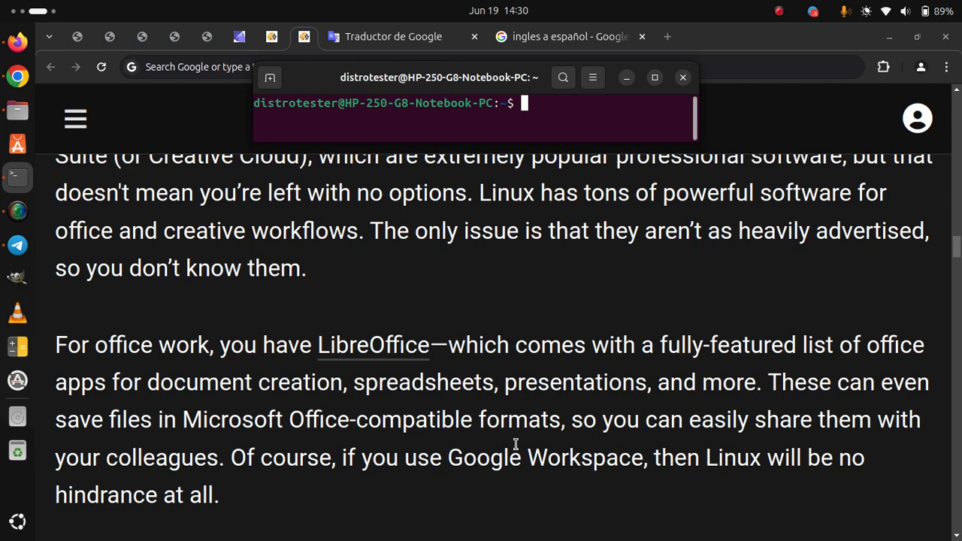
pyautogui.scroll(-3)
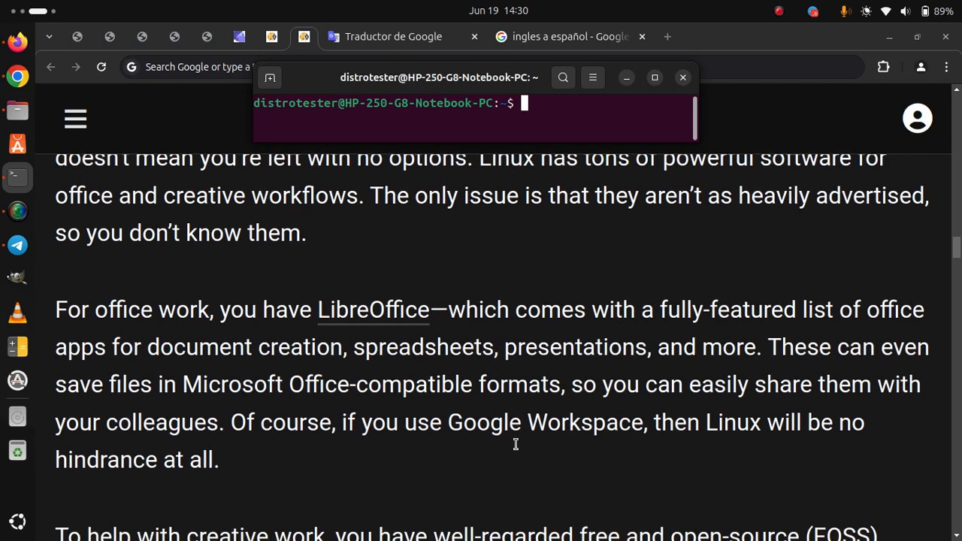
pyautogui.scroll(-3)
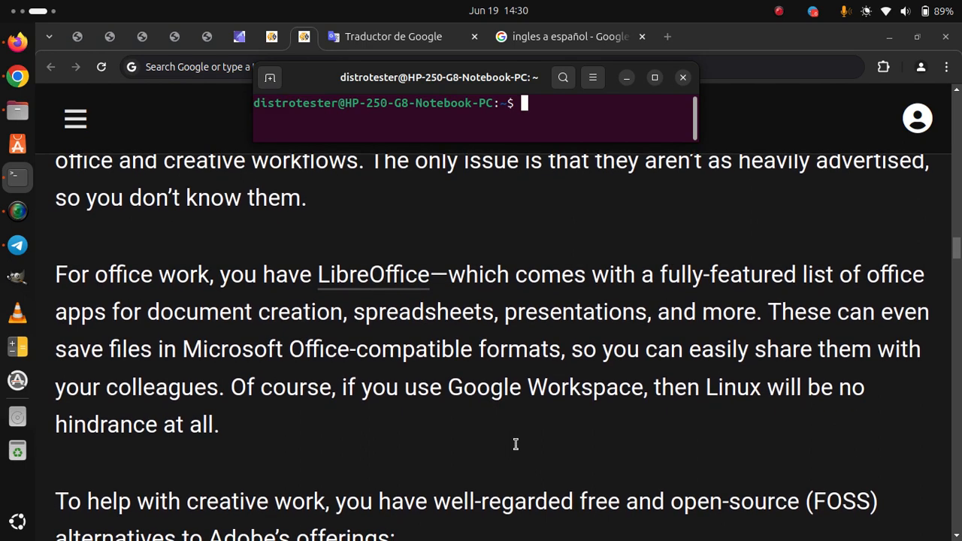
# Scroll through the FOSS Adobe alternatives list: GIMP, Inkscape and Scribus
pyautogui.scroll(-3)
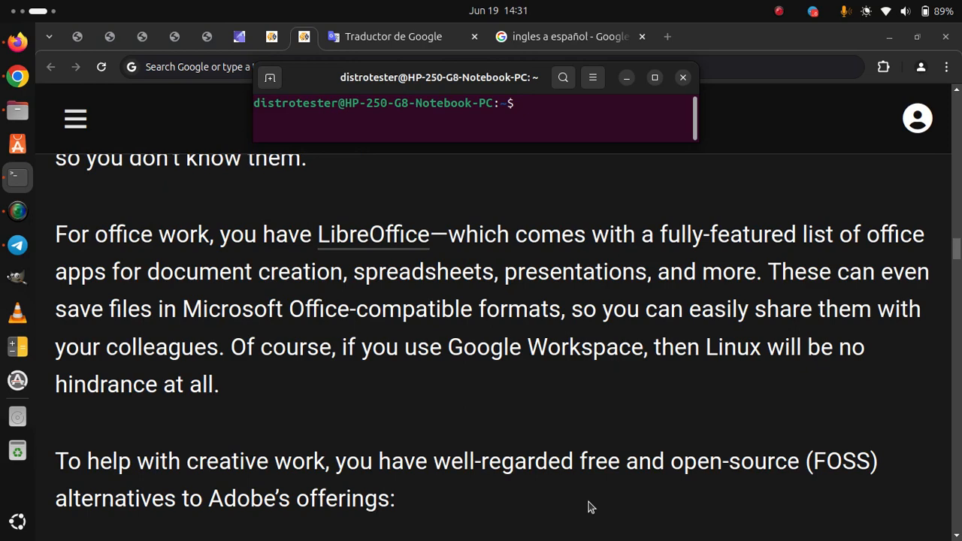
pyautogui.scroll(-3)
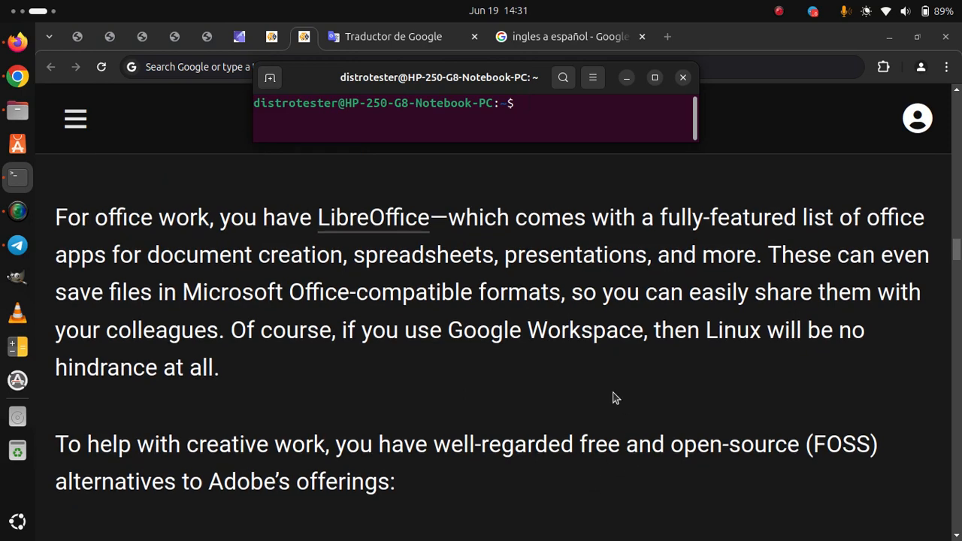
pyautogui.scroll(-3)
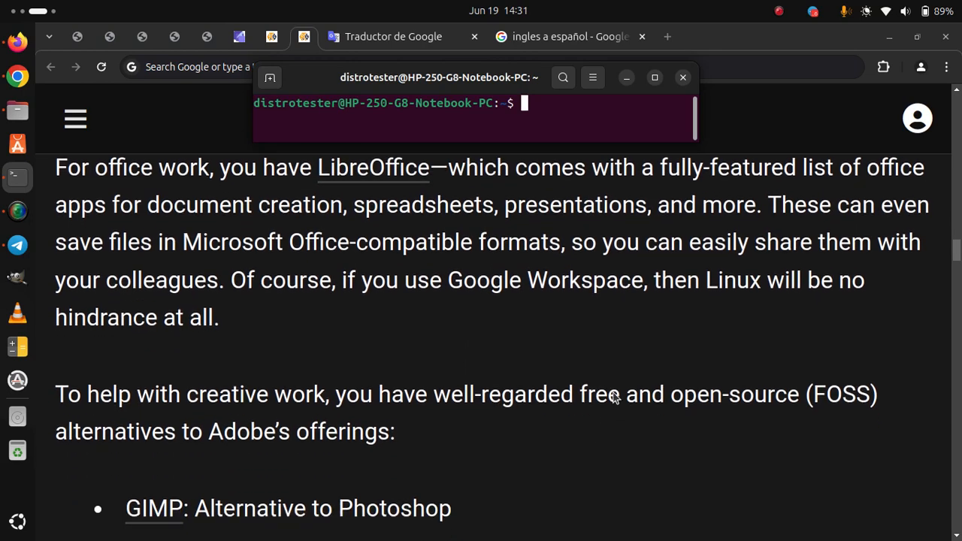
pyautogui.scroll(-3)
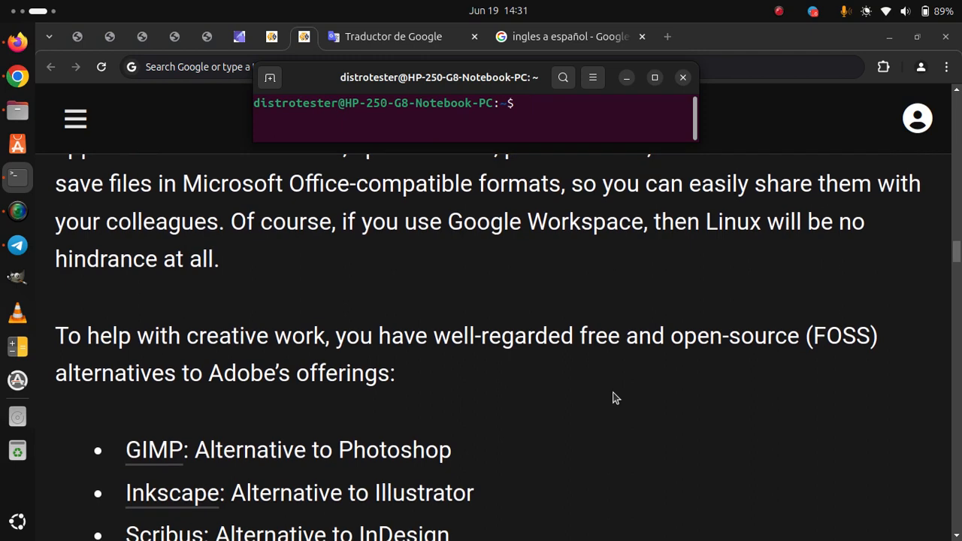
pyautogui.scroll(-3)
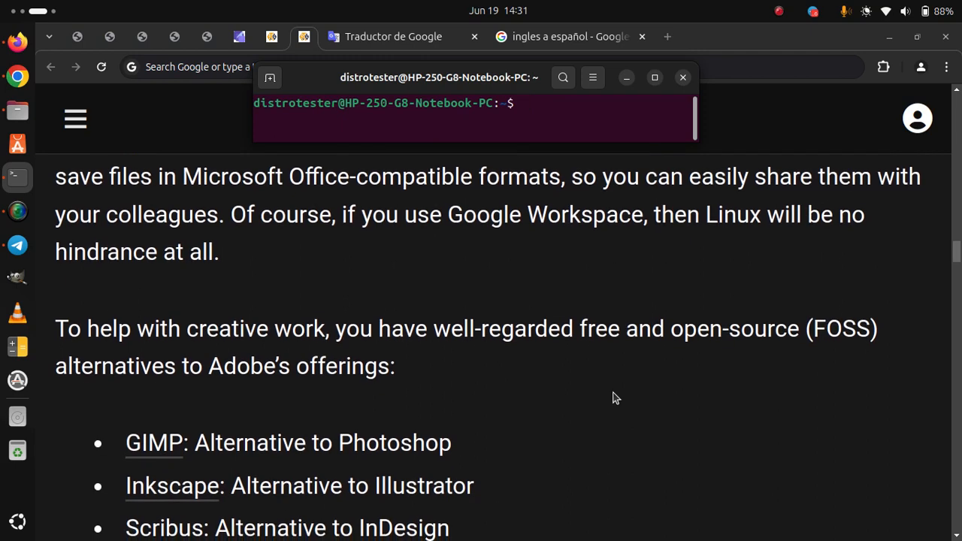
pyautogui.scroll(-3)
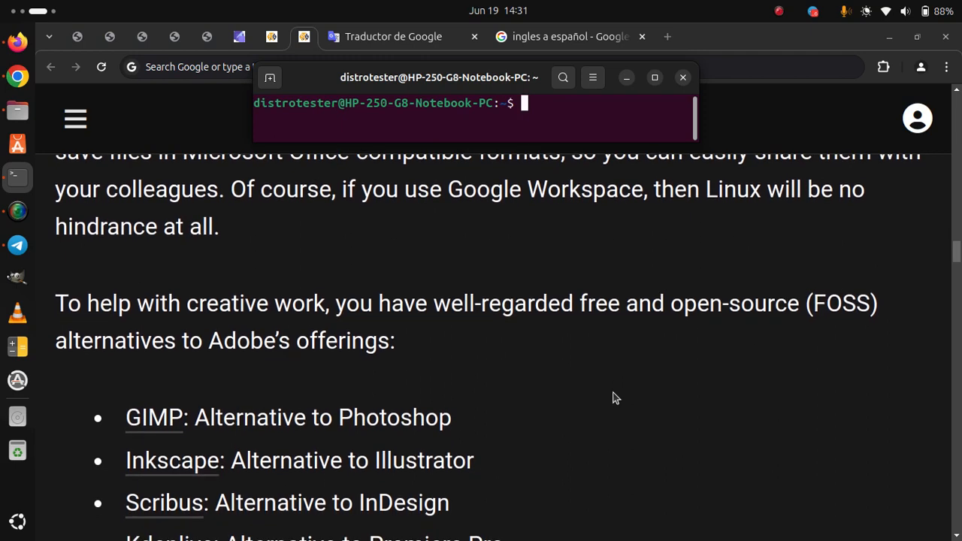
pyautogui.scroll(-3)
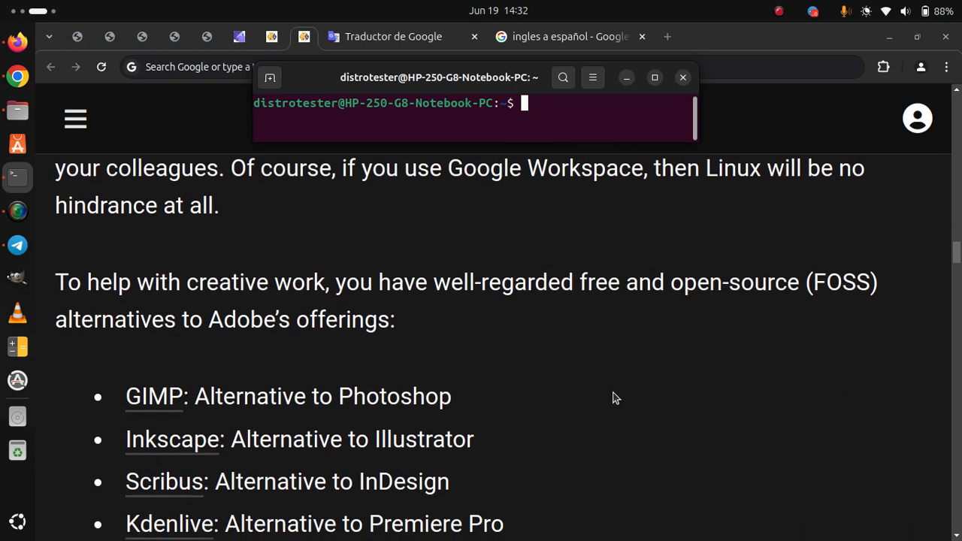
pyautogui.scroll(-3)
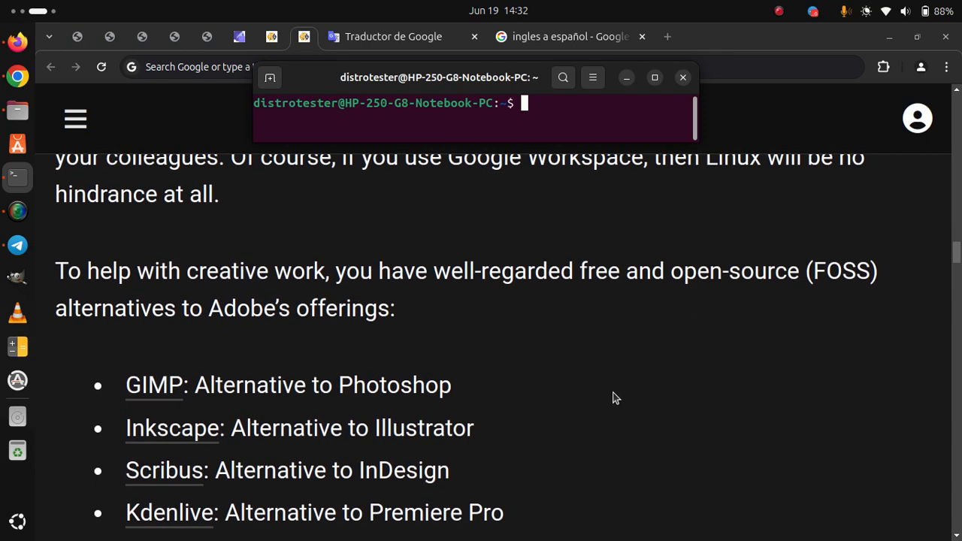
# Continue past the native Linux apps paragraph to the 'Windows Apps Not Supported' heading
pyautogui.scroll(-3)
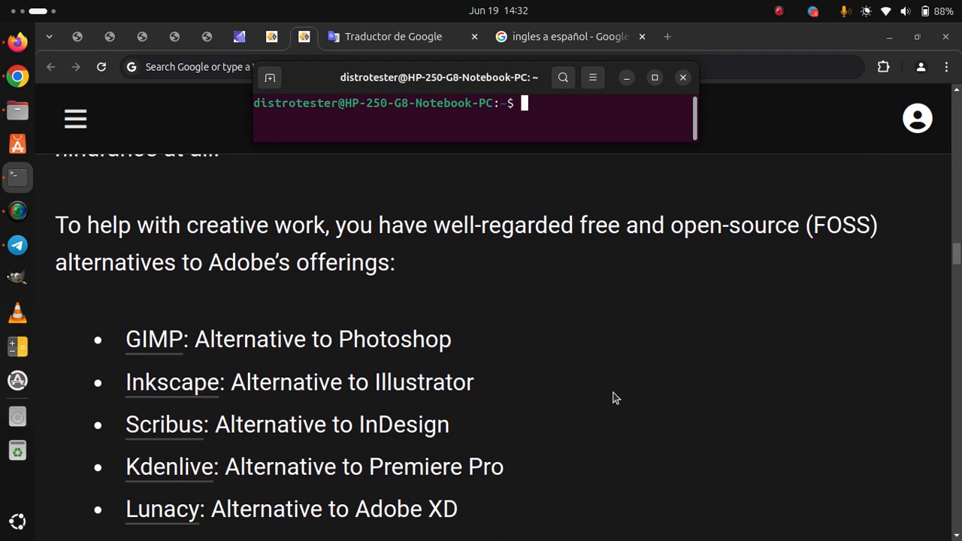
pyautogui.scroll(-3)
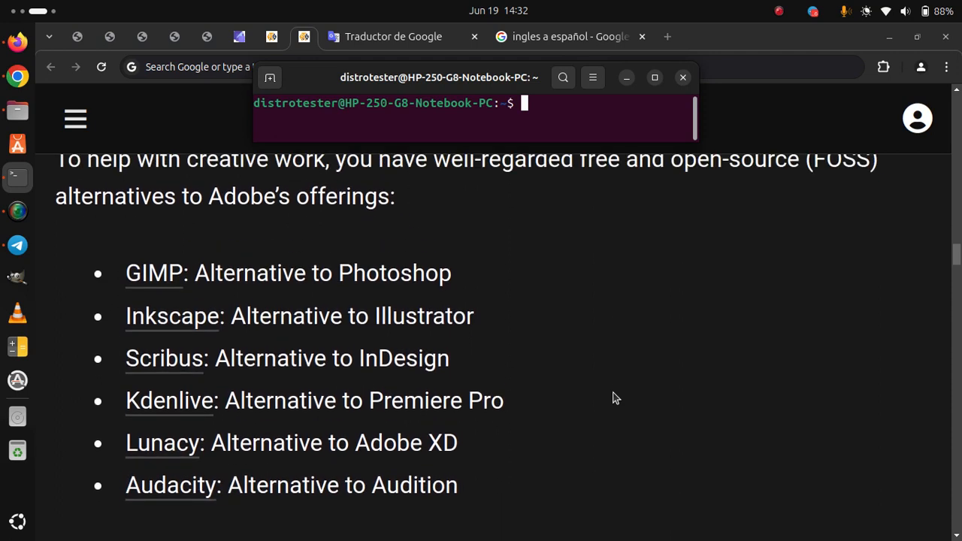
pyautogui.scroll(-3)
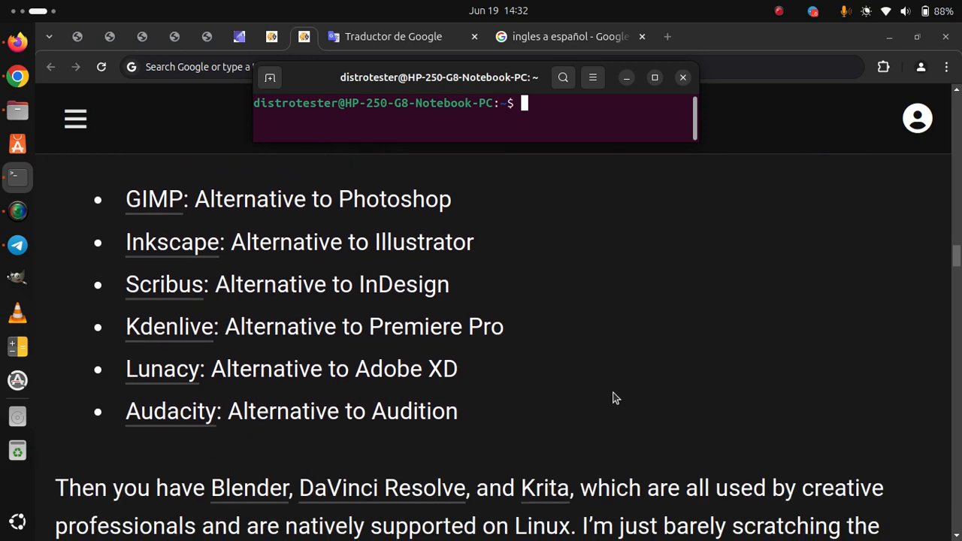
pyautogui.scroll(-3)
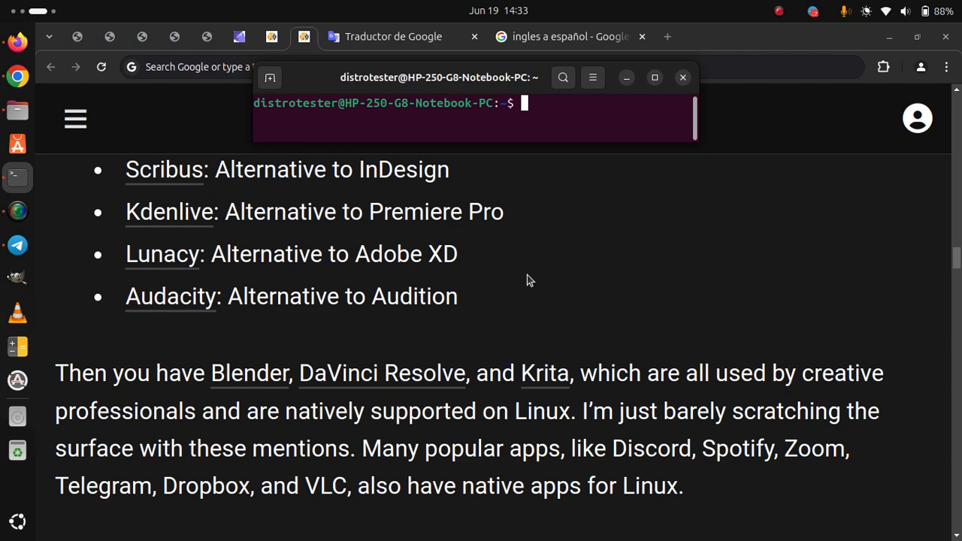
pyautogui.scroll(-3)
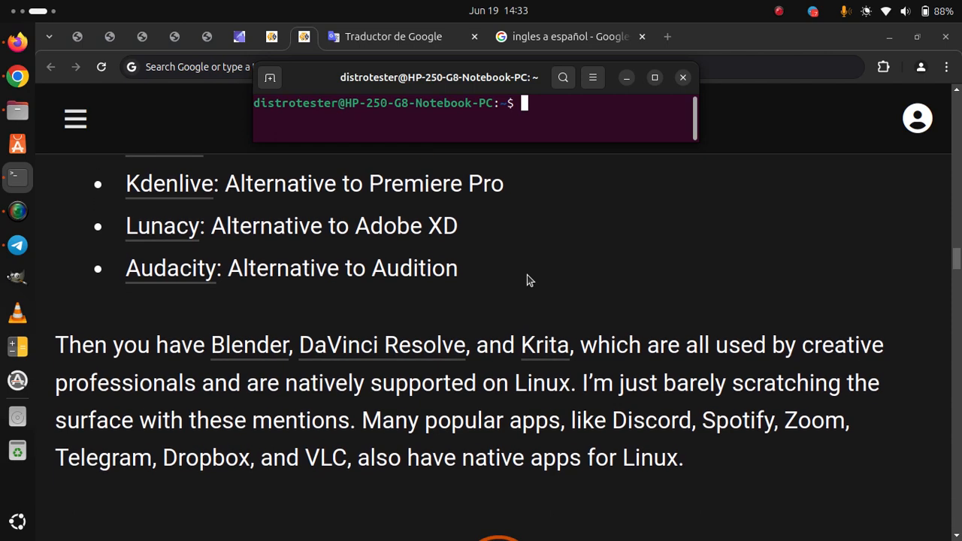
pyautogui.scroll(-3)
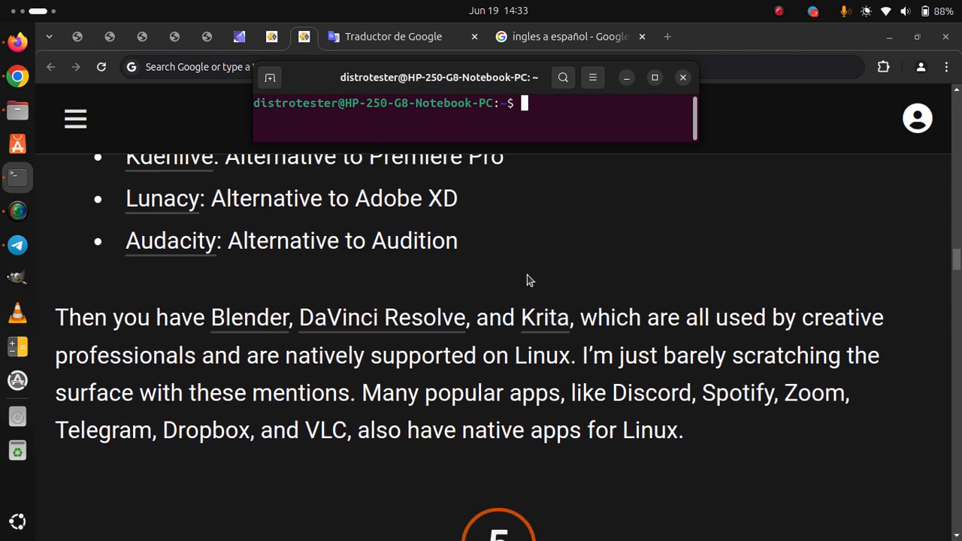
pyautogui.scroll(-3)
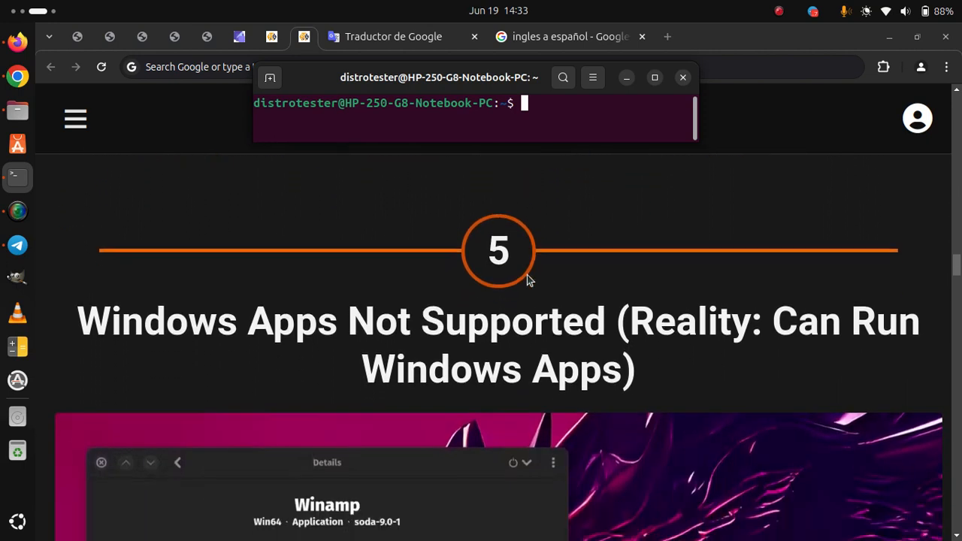
# Scroll past the myth 5 screenshot to the Wine, Bottles and virtualization paragraphs
pyautogui.scroll(-3)
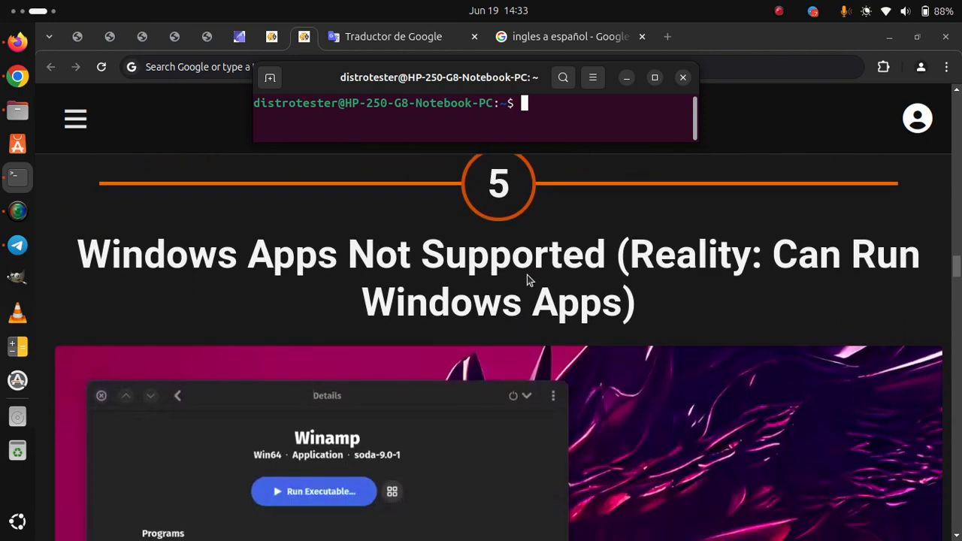
pyautogui.scroll(-3)
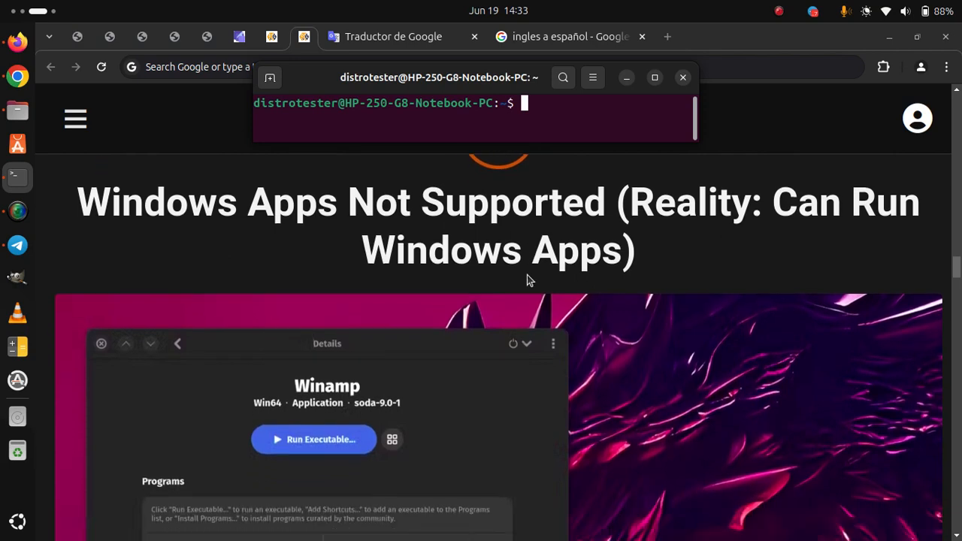
pyautogui.scroll(-3)
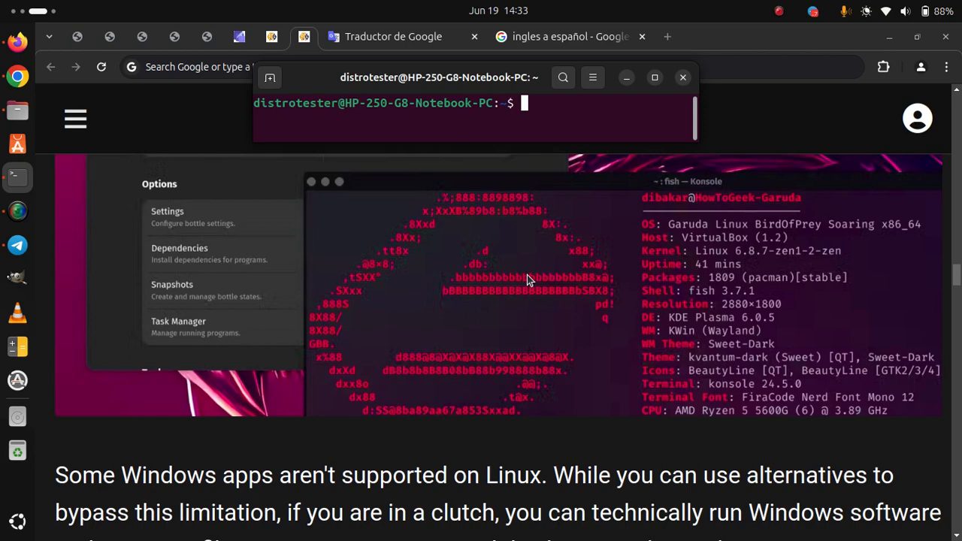
pyautogui.scroll(-3)
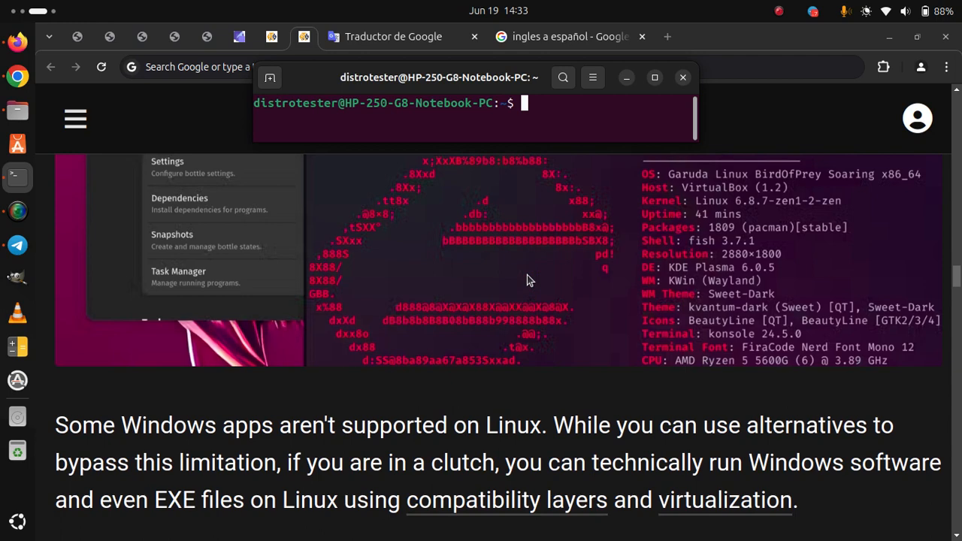
pyautogui.moveTo(344, 499)
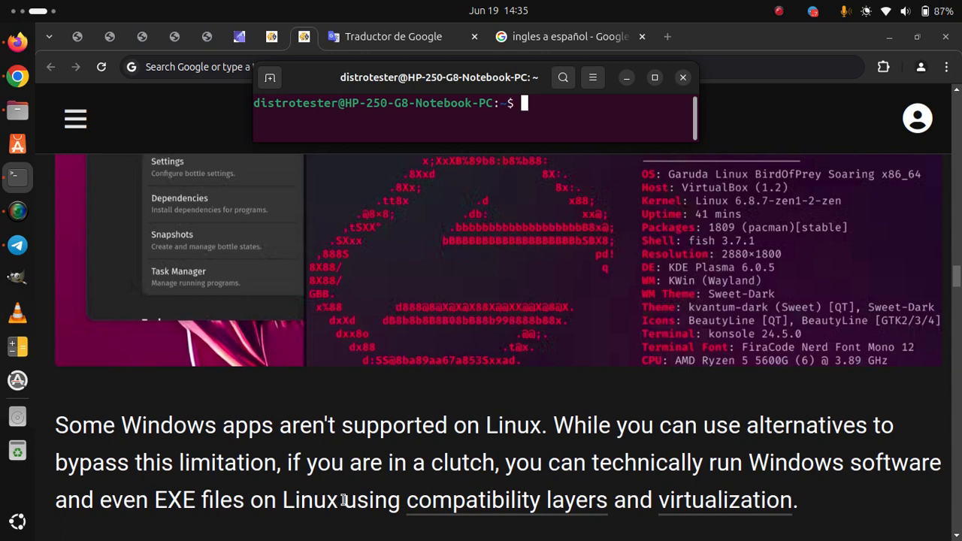
pyautogui.scroll(-3)
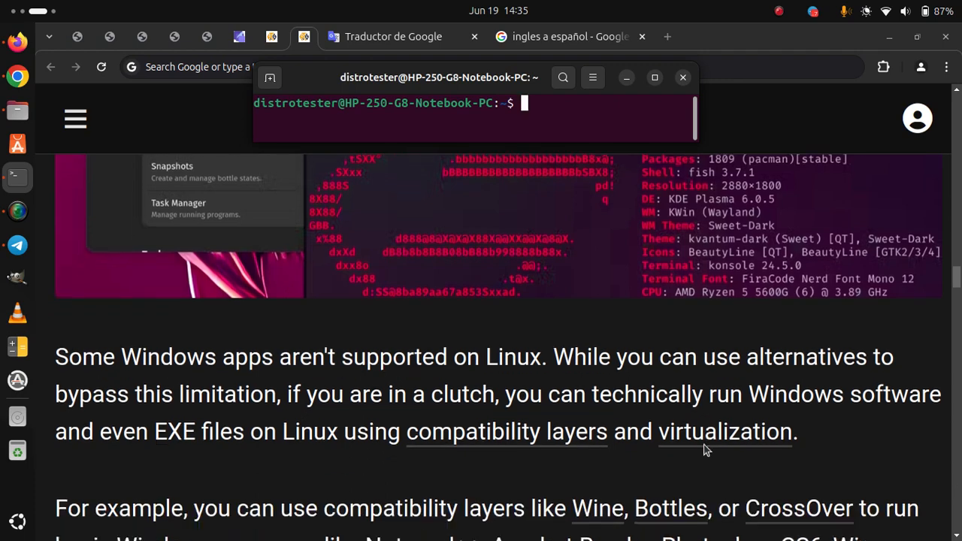
pyautogui.scroll(-3)
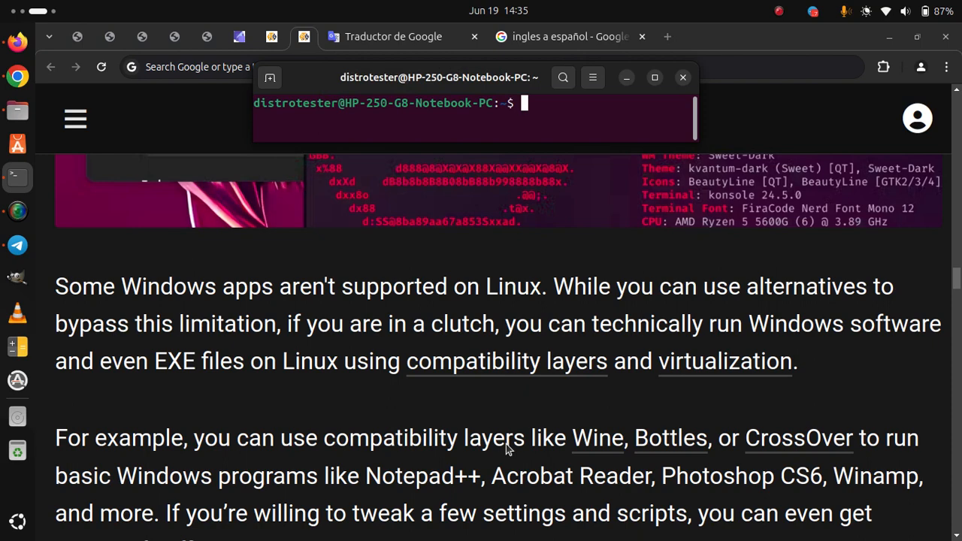
pyautogui.scroll(-3)
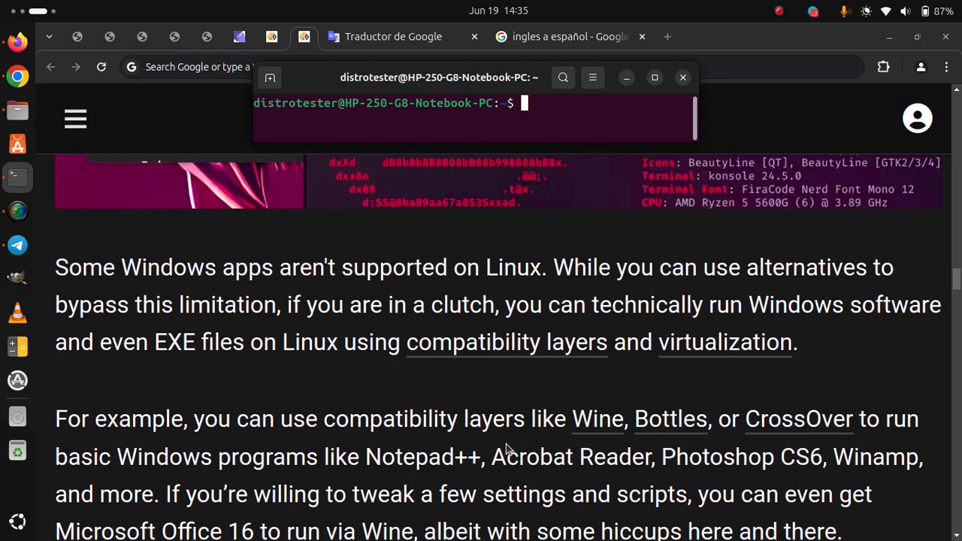
pyautogui.scroll(-3)
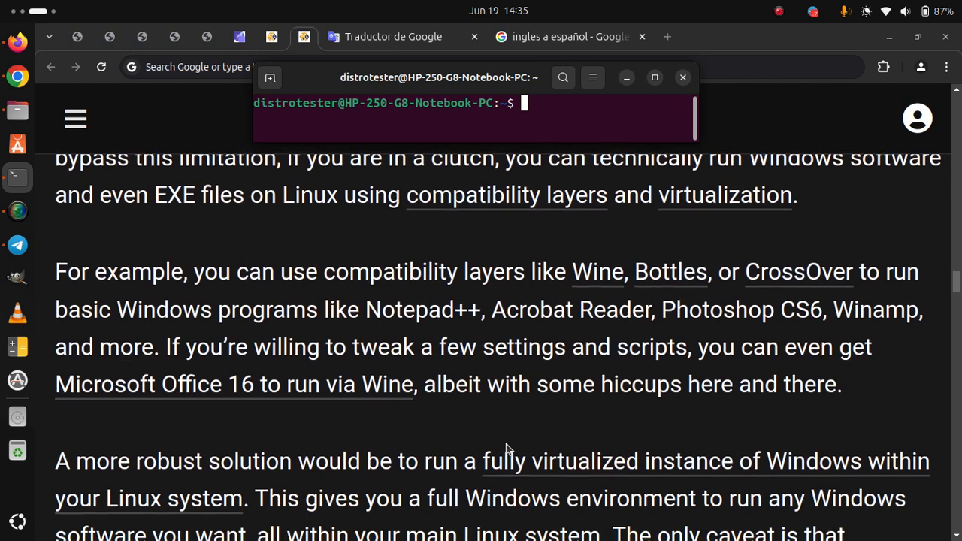
# Scroll past myth 5's embedded video and summary to the 'Can't Run Games' heading
pyautogui.scroll(-3)
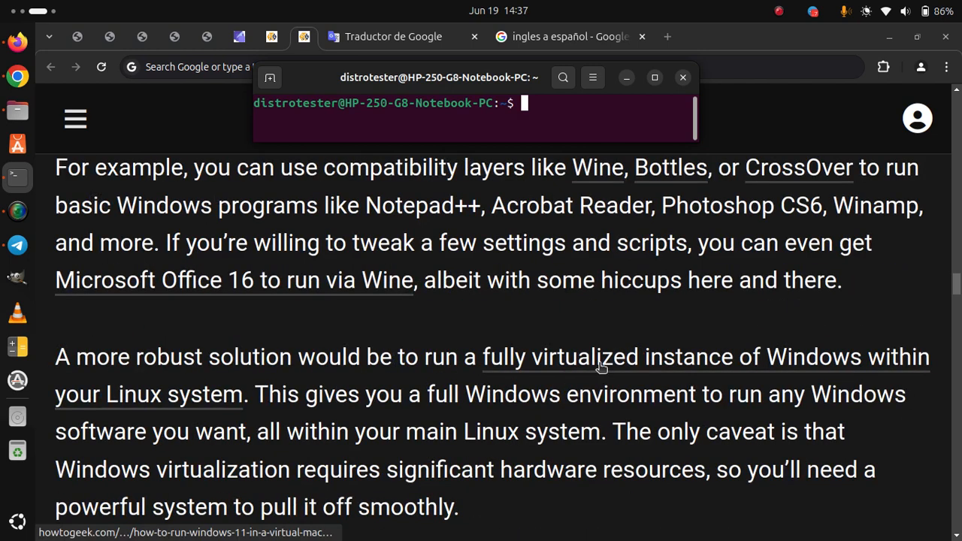
pyautogui.moveTo(595, 456)
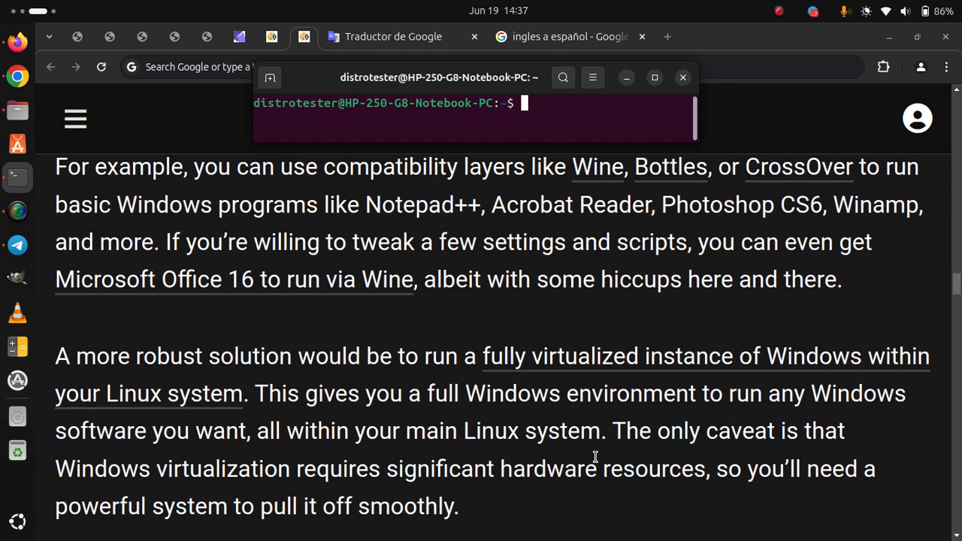
pyautogui.scroll(-3)
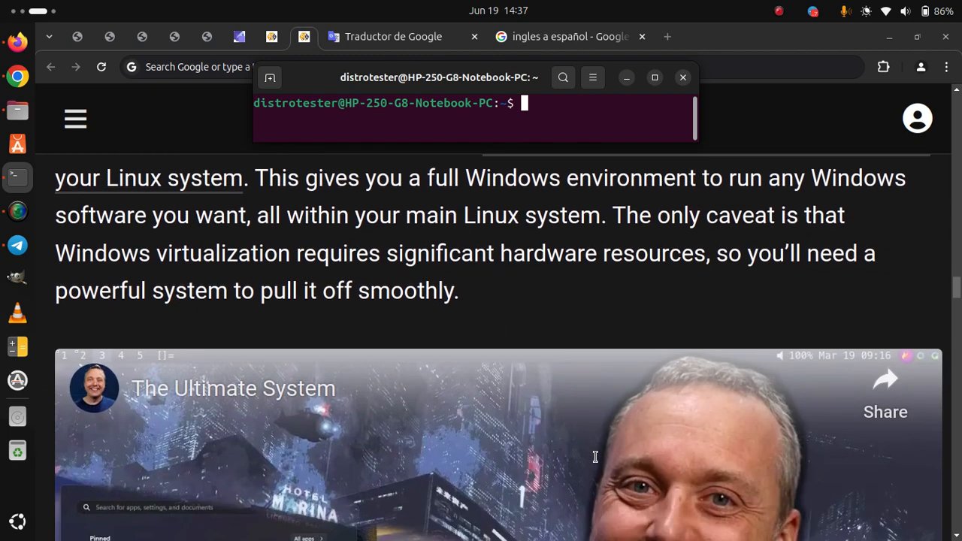
pyautogui.scroll(-3)
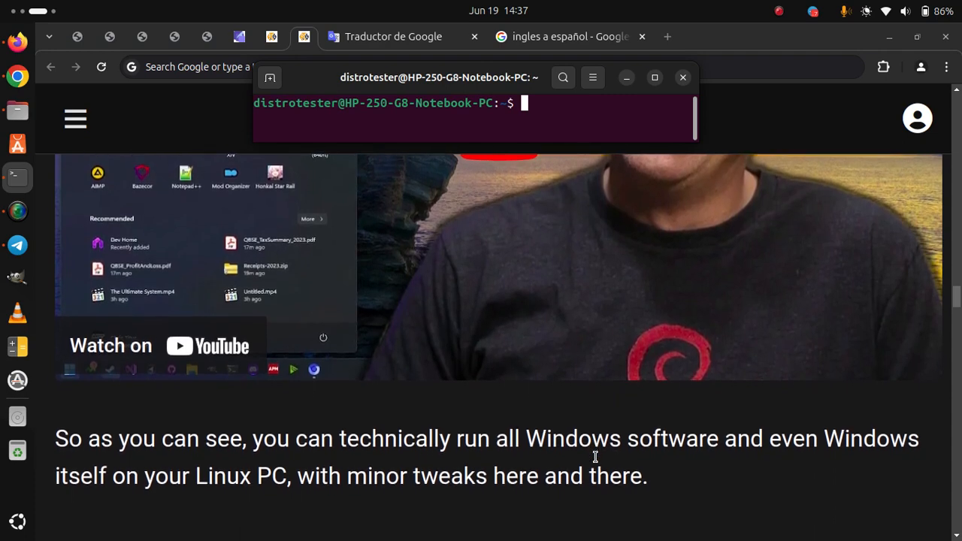
pyautogui.scroll(-3)
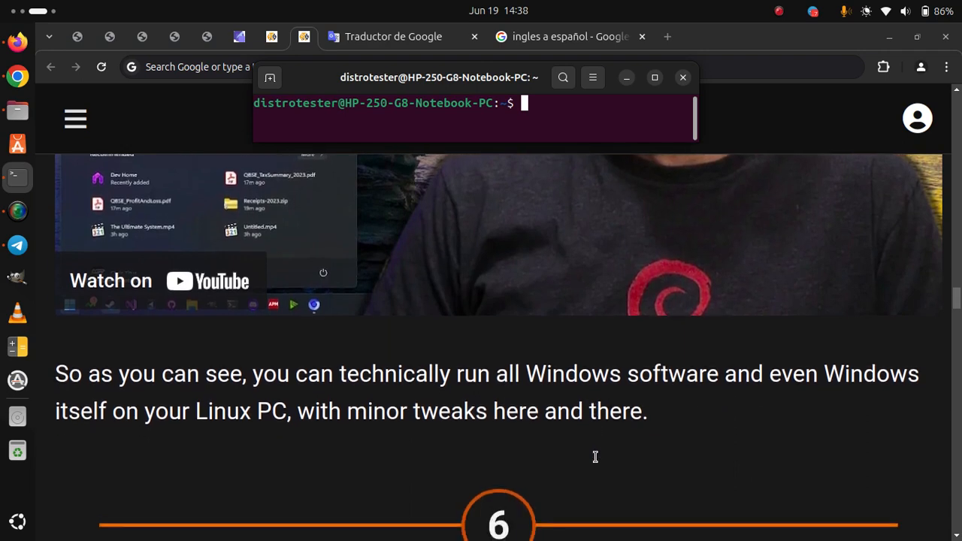
pyautogui.scroll(-3)
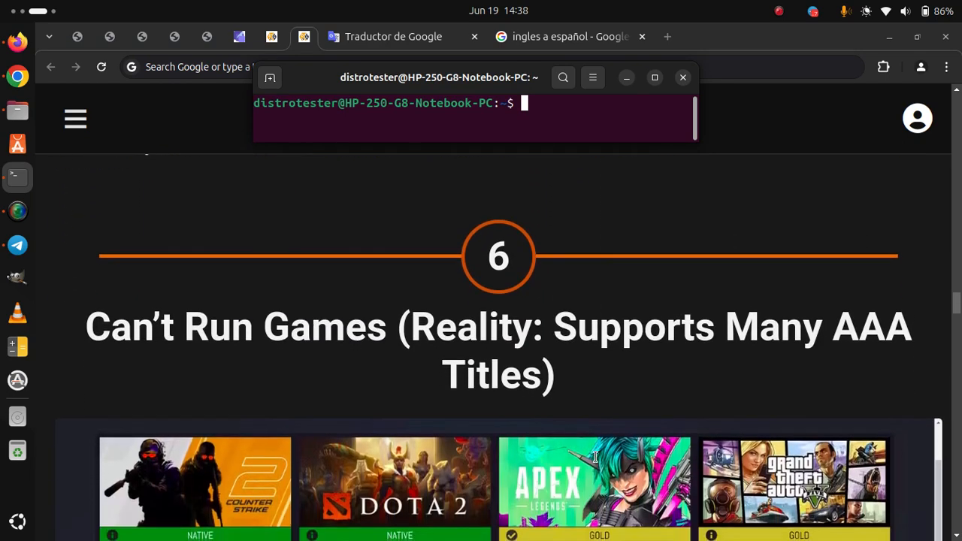
# Scroll through myth 6's game-cover grid to the SteamOS and Proton paragraph
pyautogui.scroll(-3)
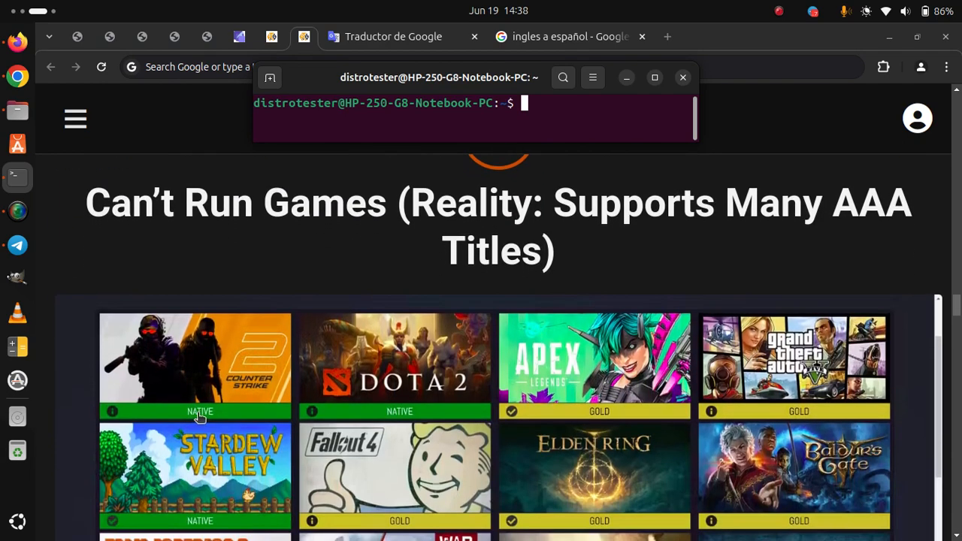
pyautogui.moveTo(139, 515)
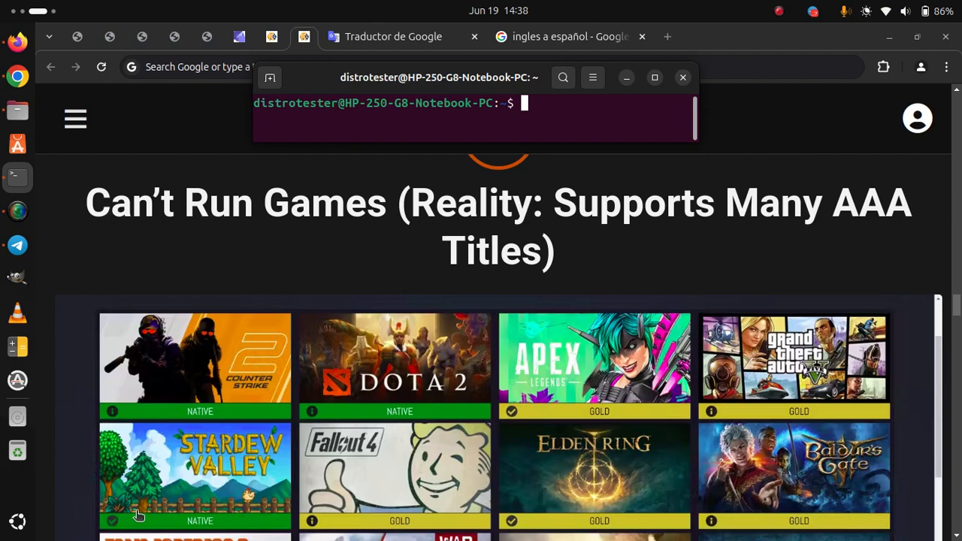
pyautogui.moveTo(71, 479)
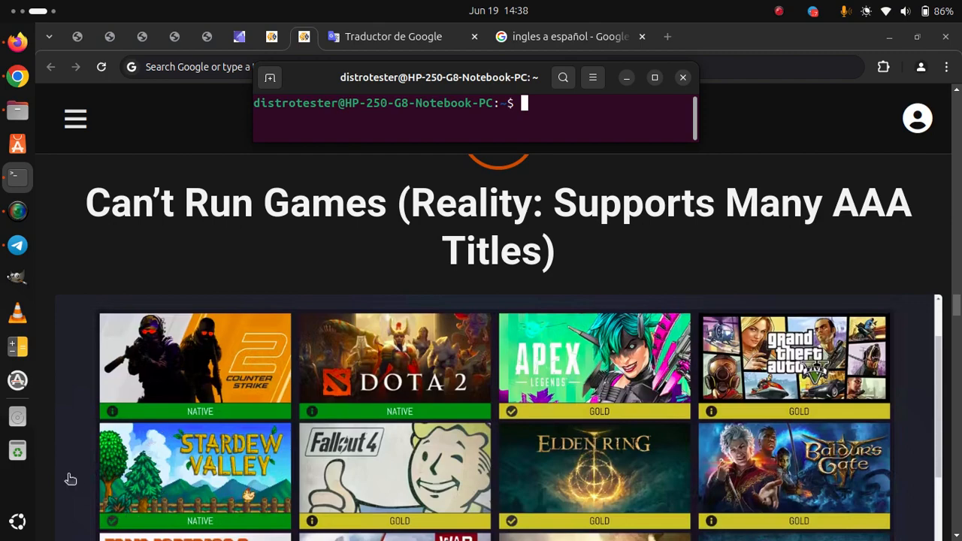
pyautogui.scroll(-3)
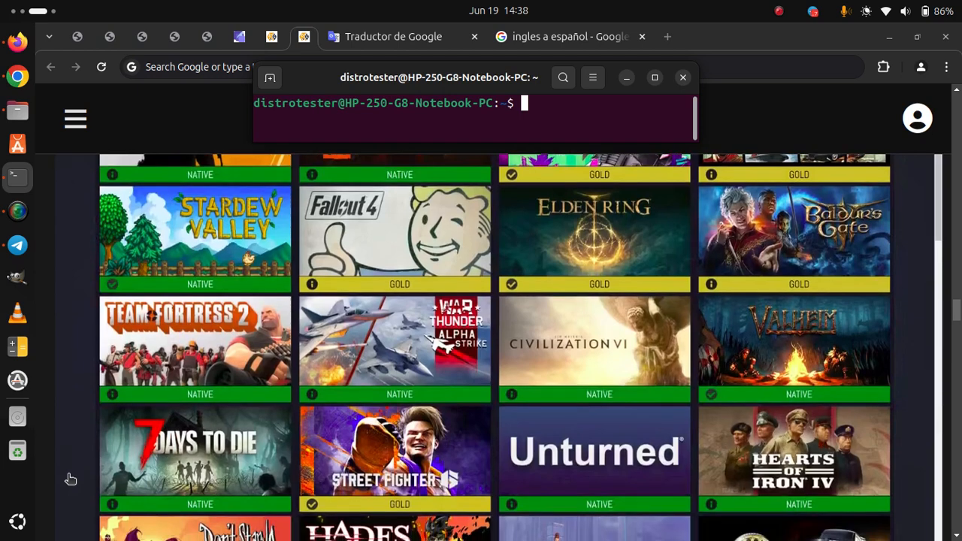
pyautogui.scroll(-3)
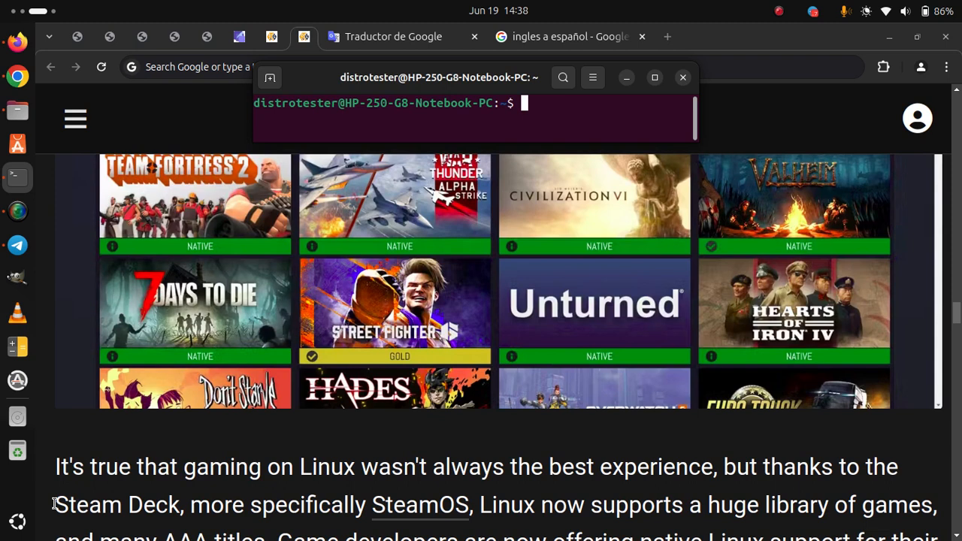
pyautogui.scroll(-3)
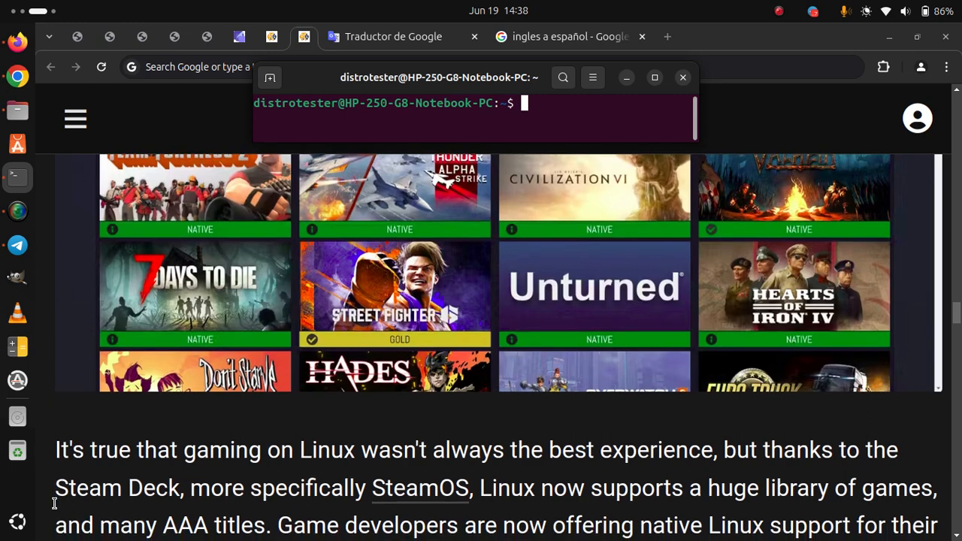
pyautogui.scroll(-3)
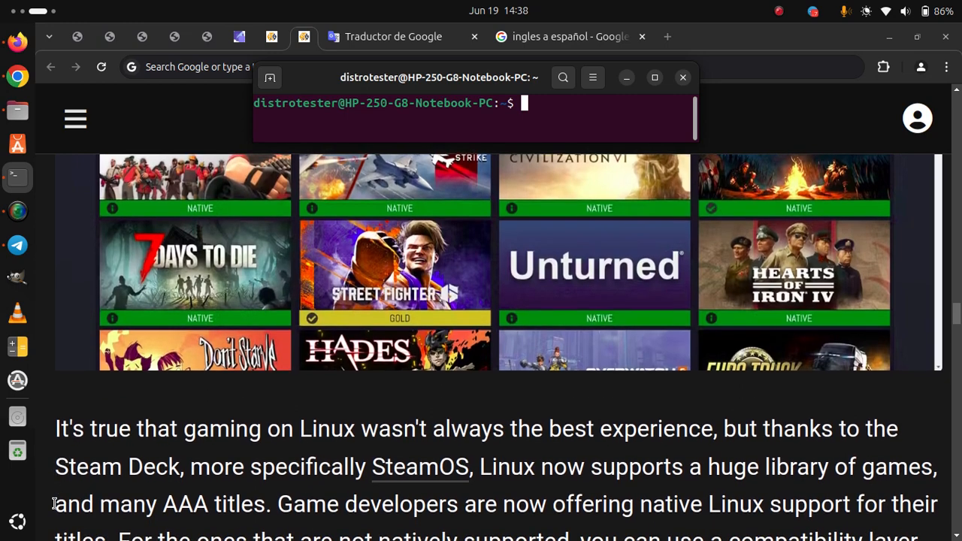
pyautogui.scroll(-3)
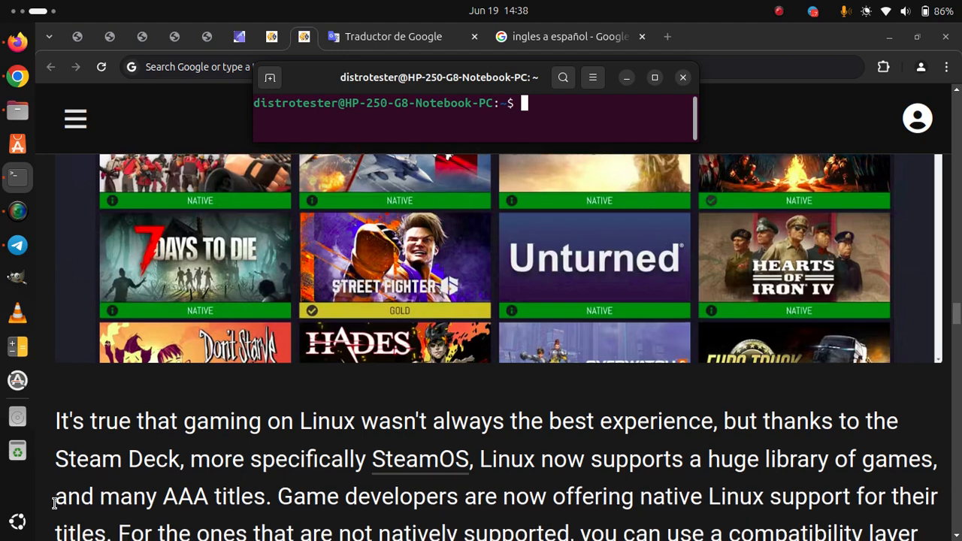
pyautogui.scroll(-3)
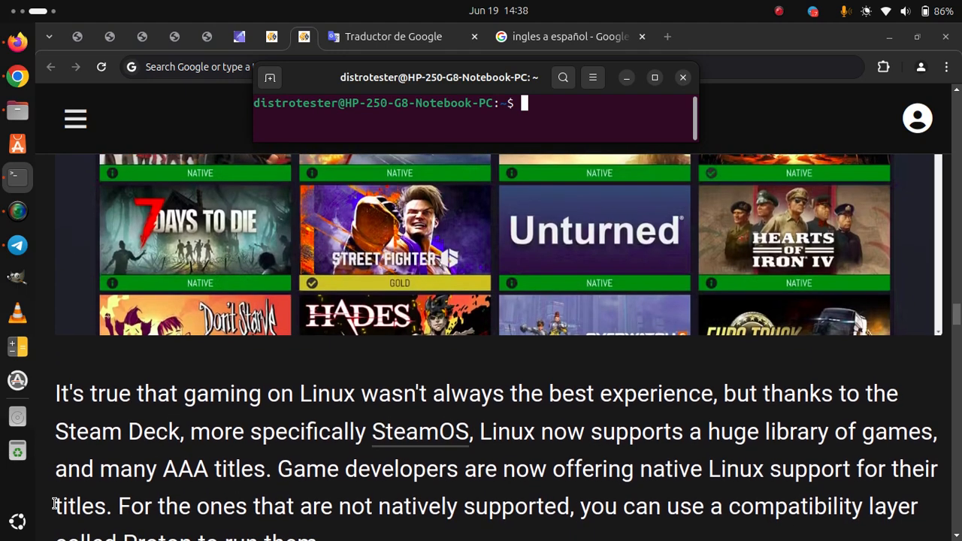
pyautogui.scroll(-3)
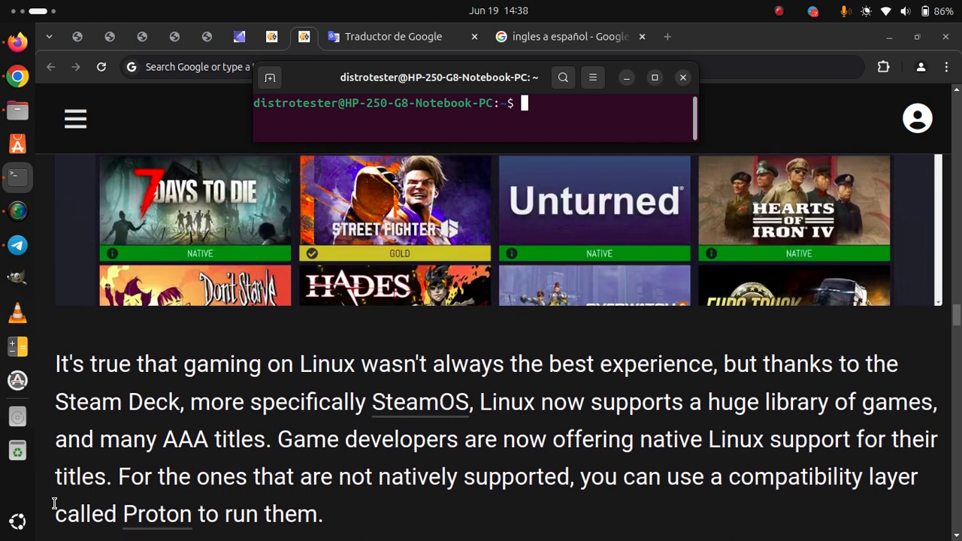
pyautogui.scroll(-3)
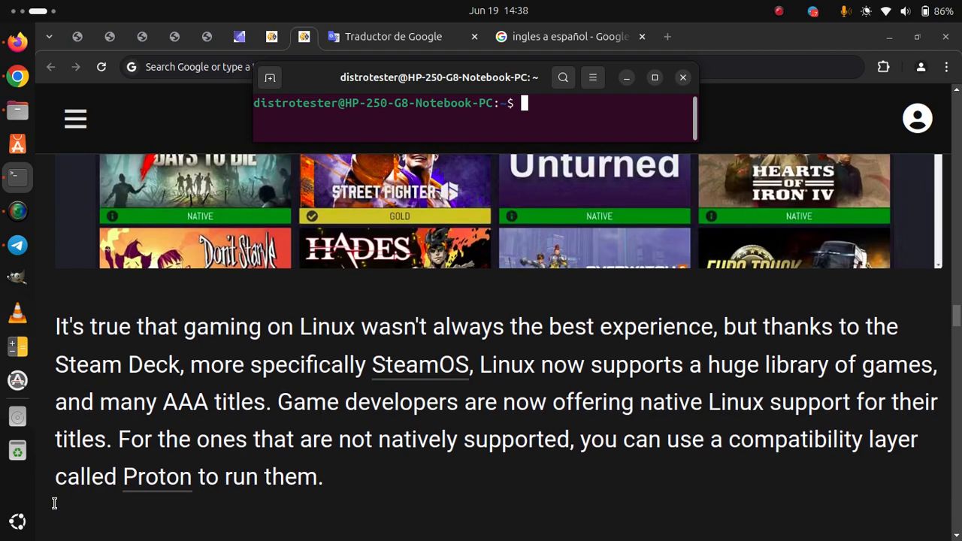
pyautogui.scroll(-3)
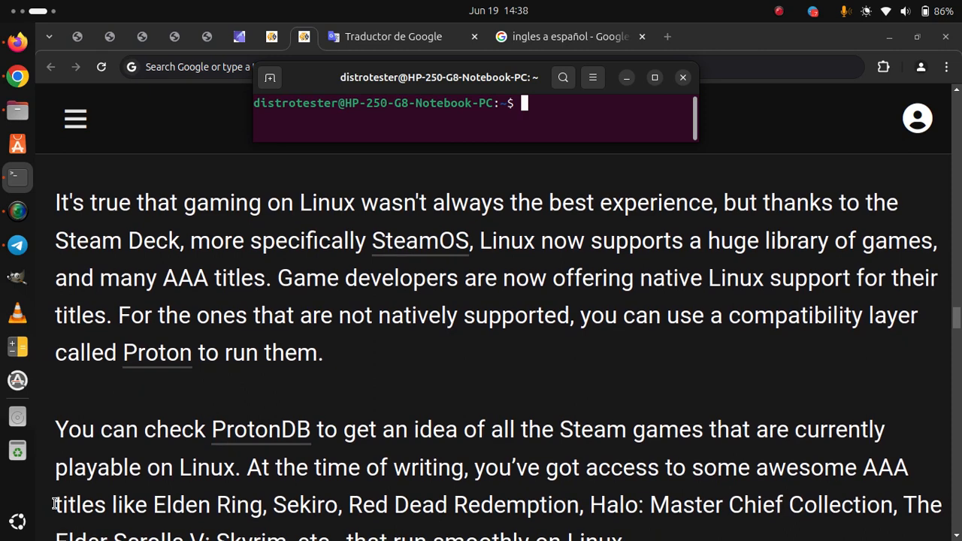
# Scroll past the ProtonDB paragraph to the 'Nvidia GPUs Not Supported' heading
pyautogui.scroll(-3)
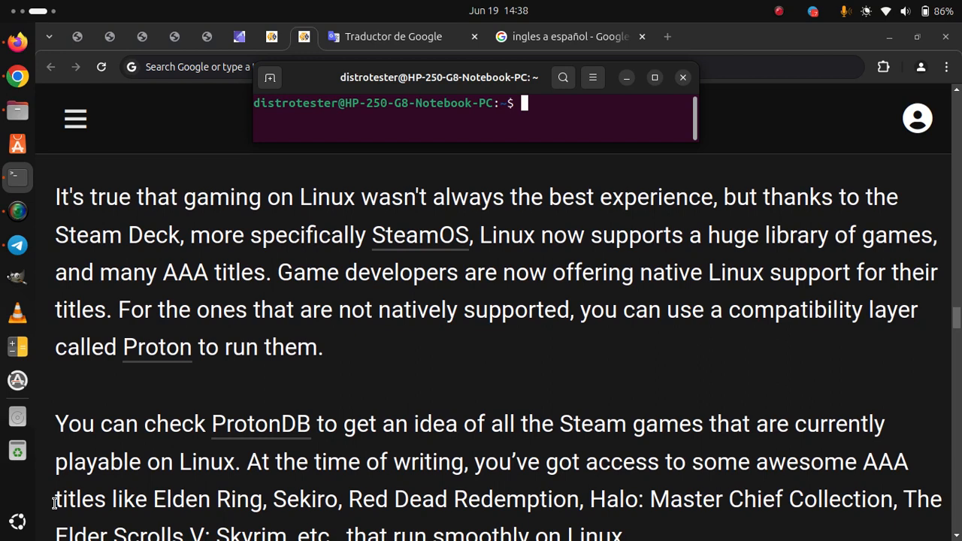
pyautogui.scroll(-3)
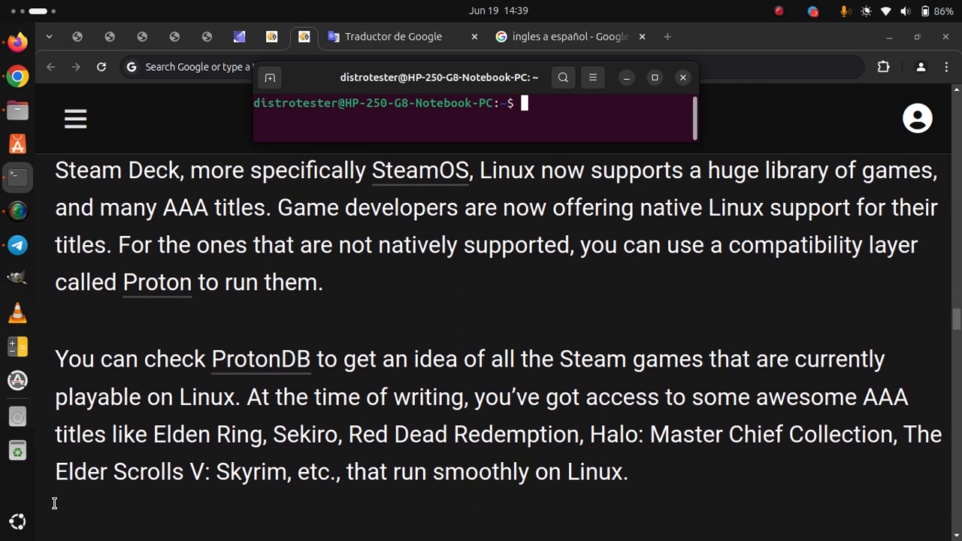
pyautogui.scroll(-3)
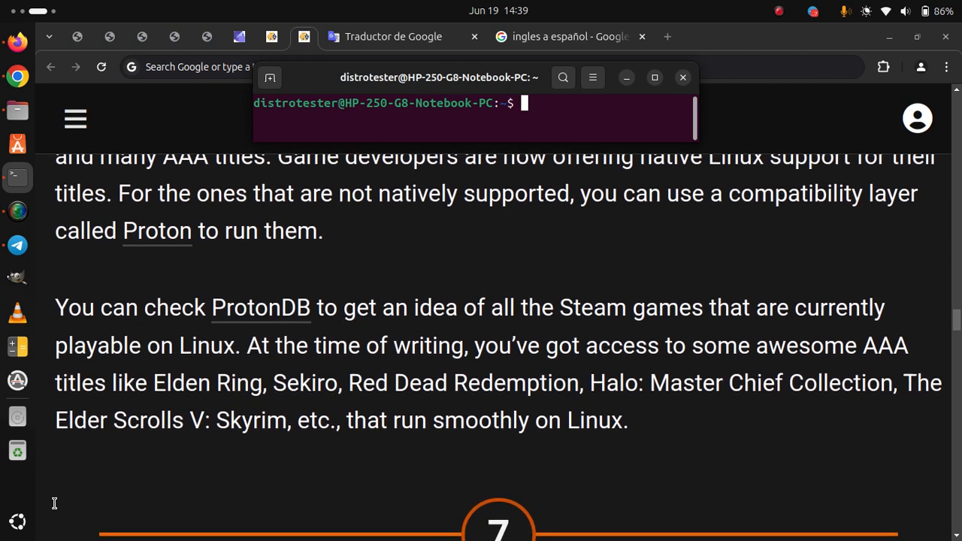
pyautogui.scroll(-3)
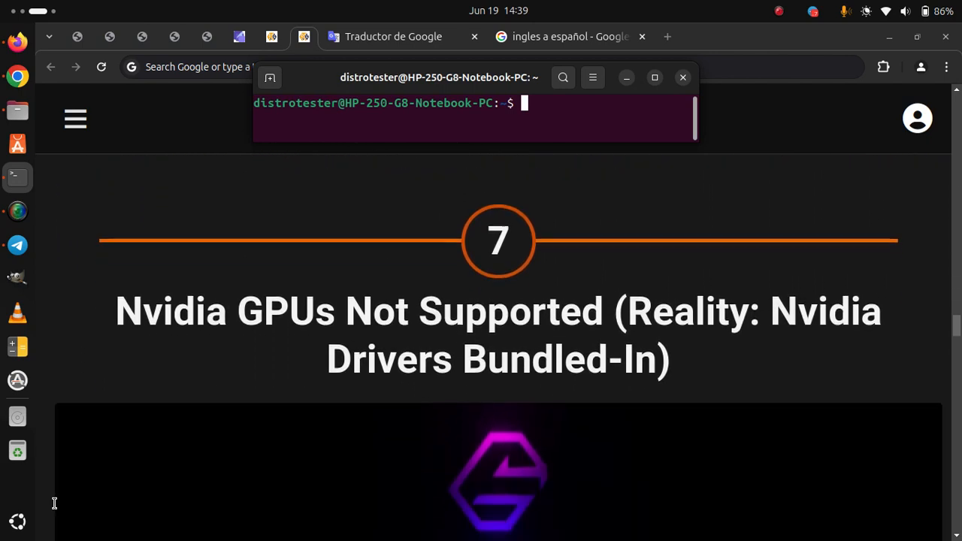
# Scroll past the Garuda boot screenshot to the Nouveau driver paragraphs, bringing Chrome above the terminal
pyautogui.scroll(-3)
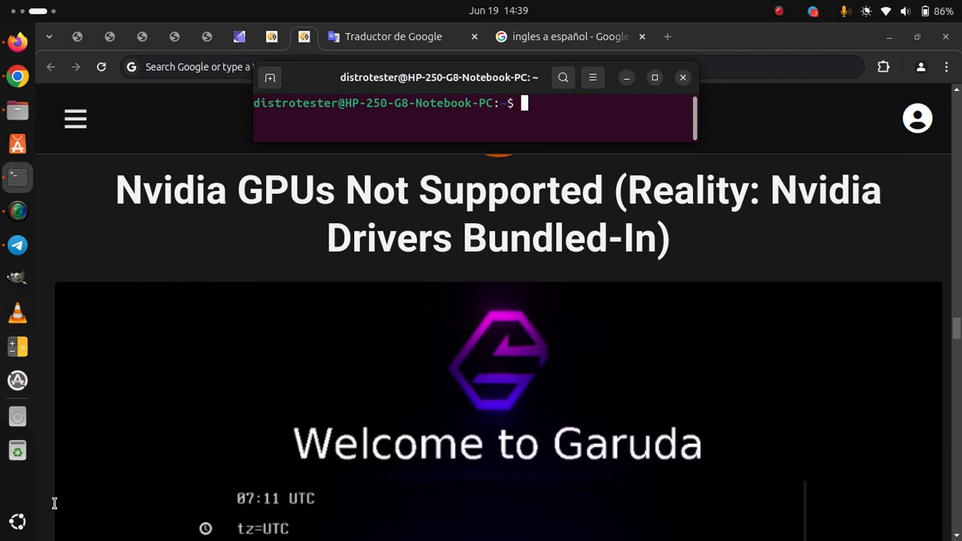
pyautogui.scroll(-3)
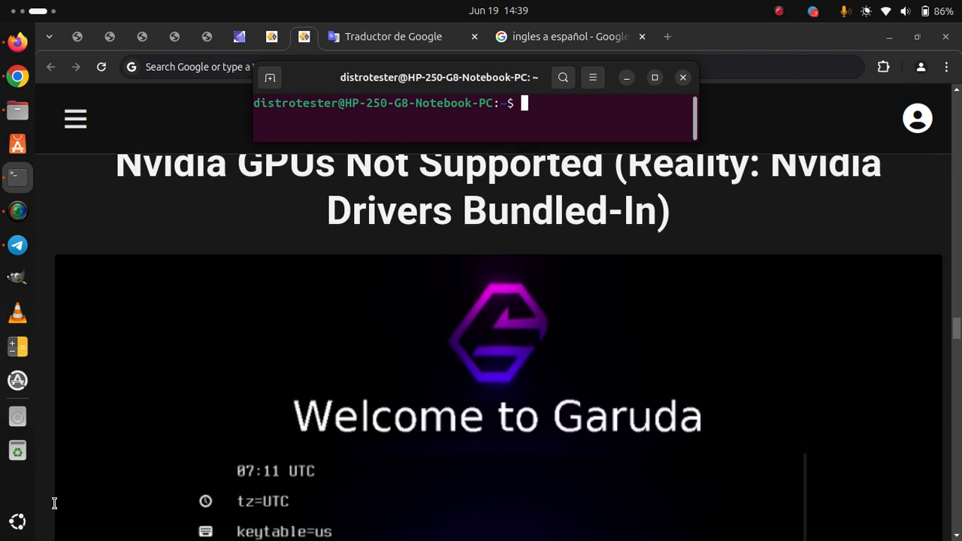
pyautogui.scroll(-3)
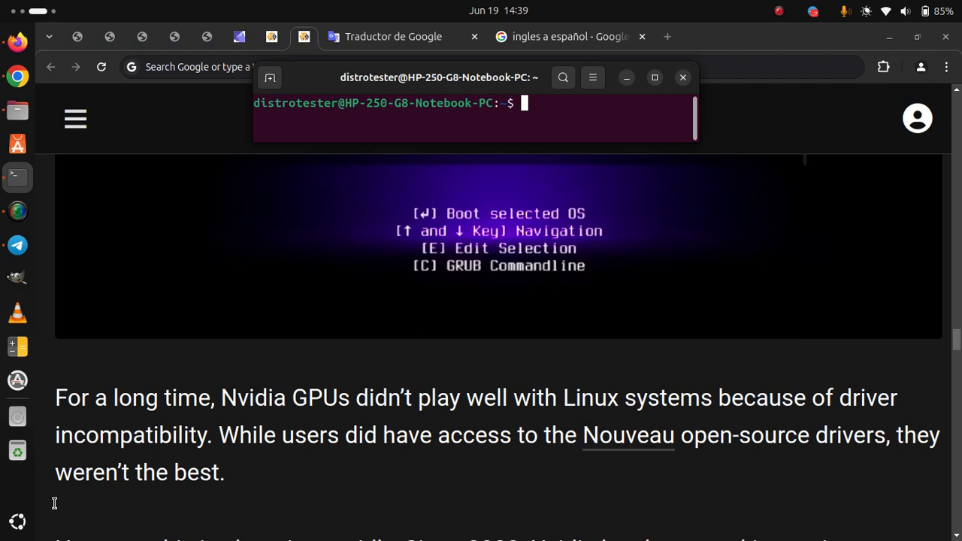
pyautogui.scroll(-3)
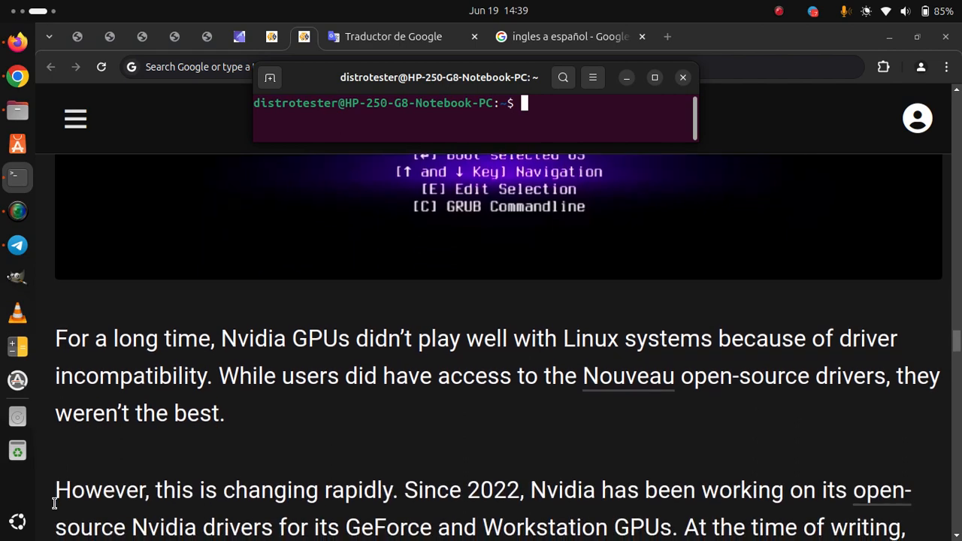
pyautogui.scroll(-3)
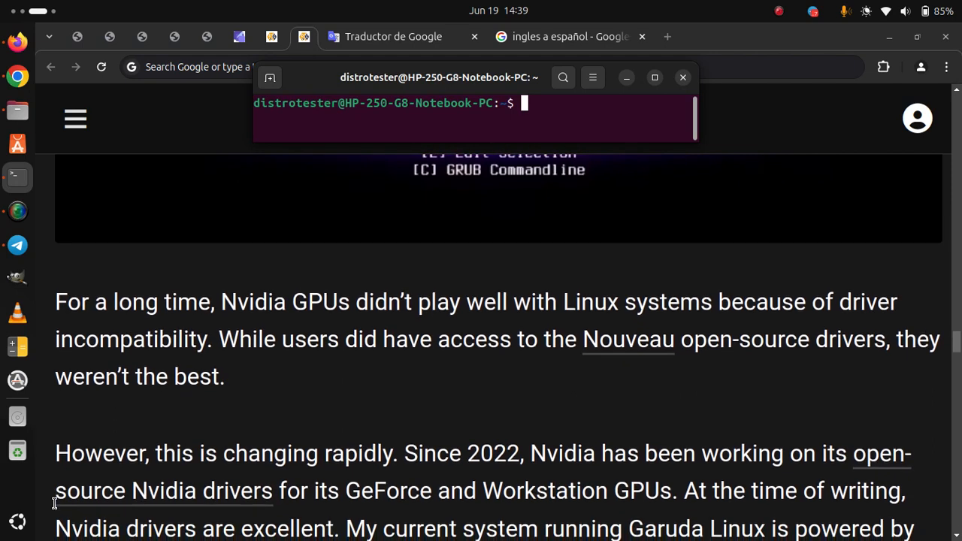
pyautogui.click(682, 77)
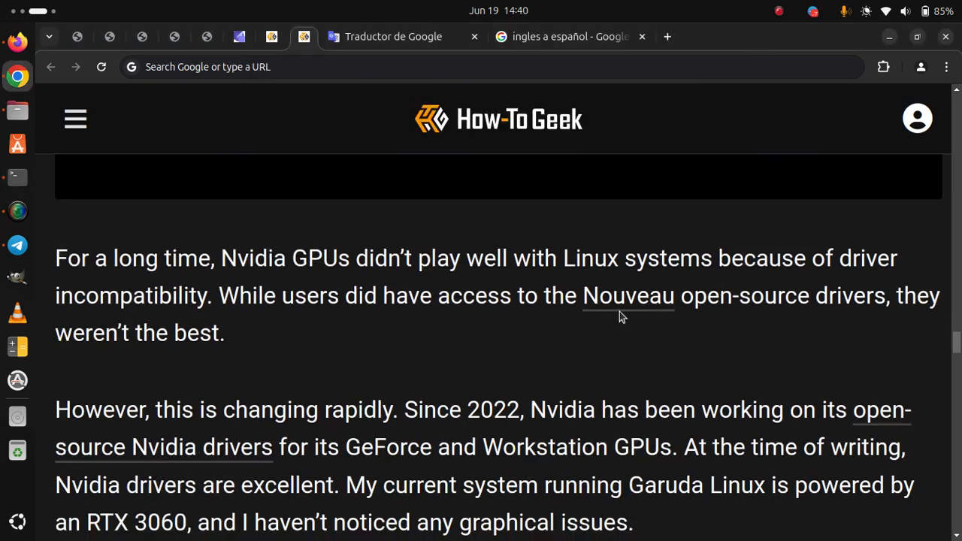
pyautogui.moveTo(525, 392)
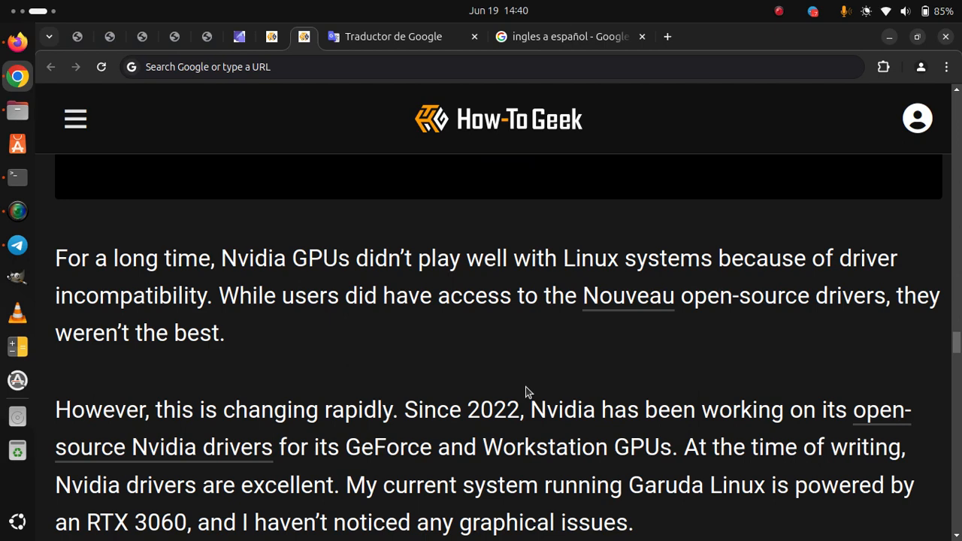
# Scroll past the Garuda Linux system-info screenshot to the closing 'So there you have it' paragraph
pyautogui.scroll(-3)
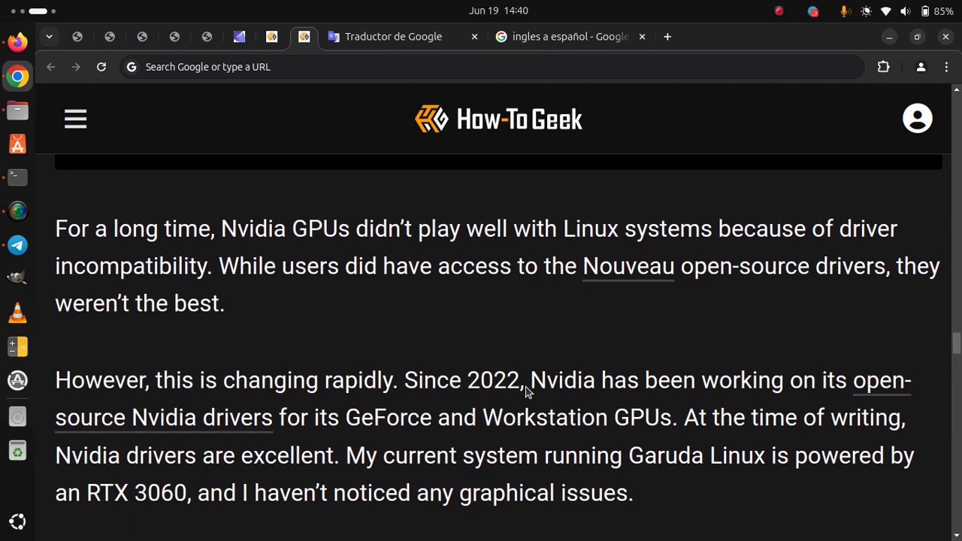
pyautogui.scroll(-3)
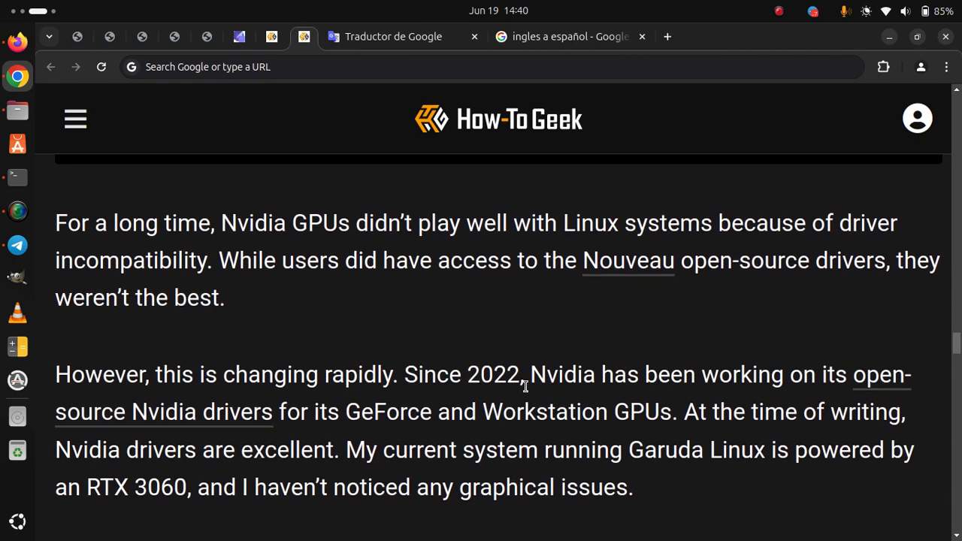
pyautogui.scroll(-3)
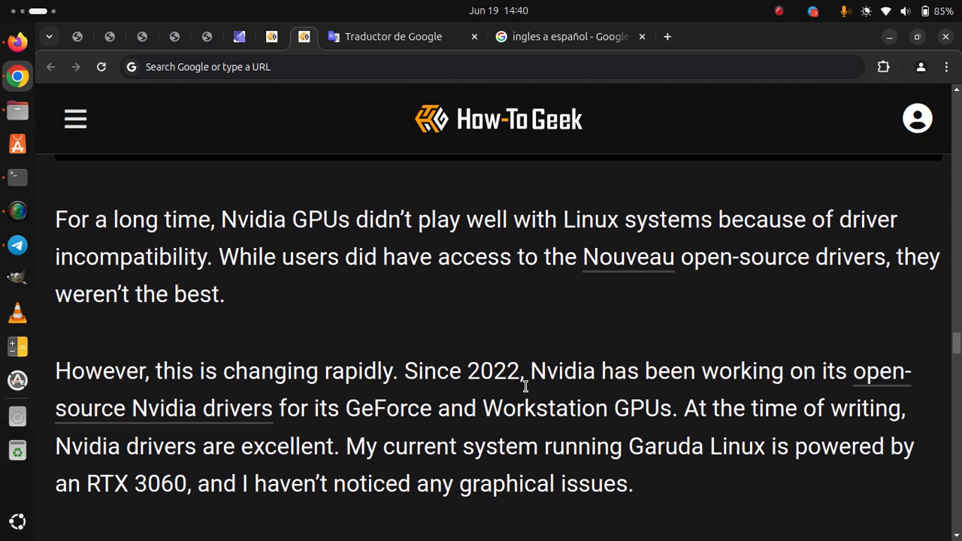
pyautogui.scroll(-3)
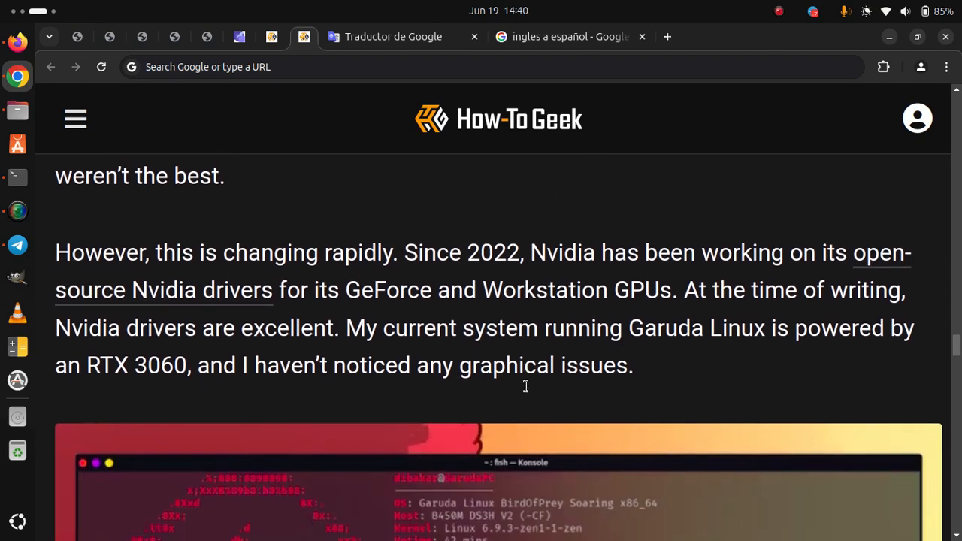
pyautogui.scroll(-3)
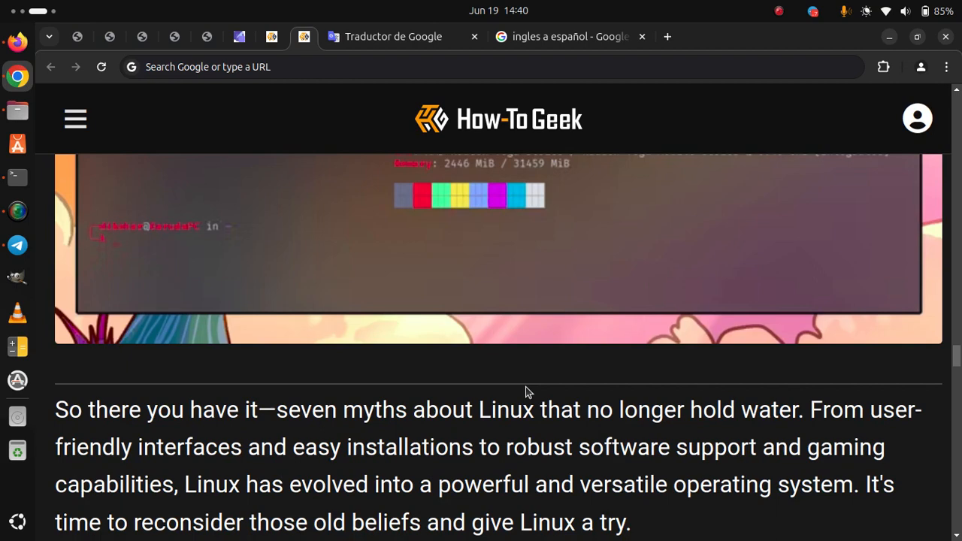
pyautogui.scroll(-3)
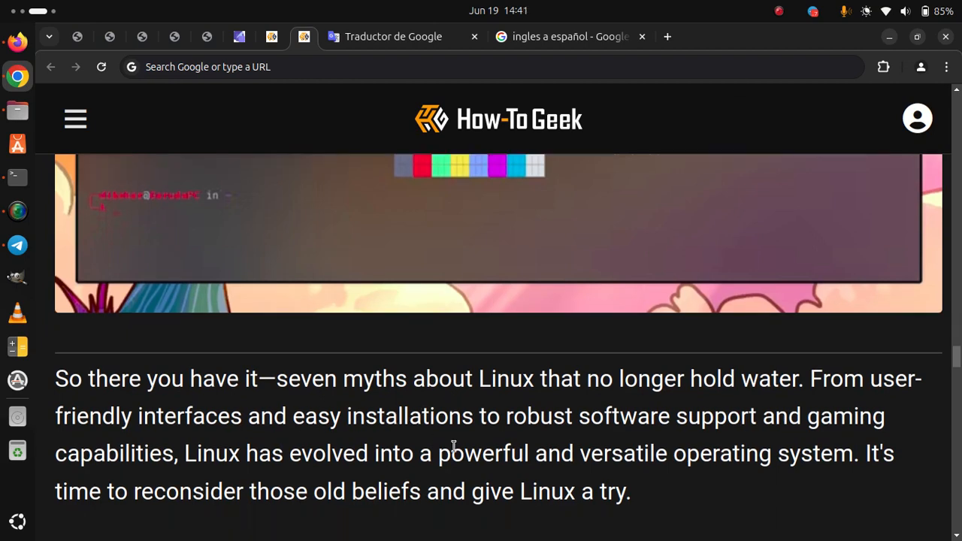